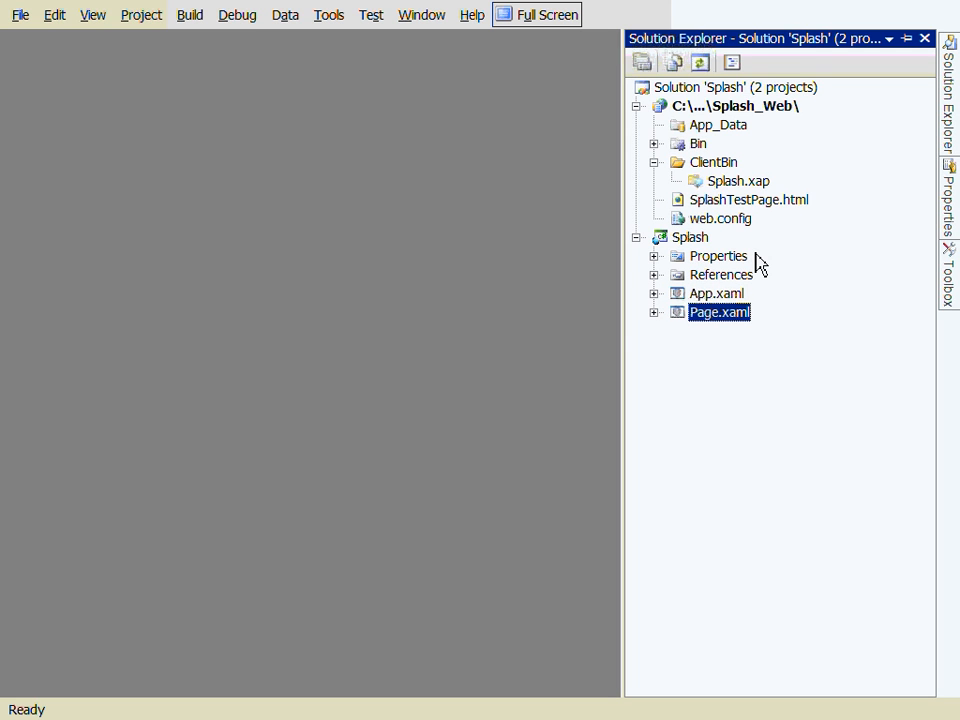
# Open Page.xaml with the Click Me button and select the Splash Silverlight project
pyautogui.click(720, 121)
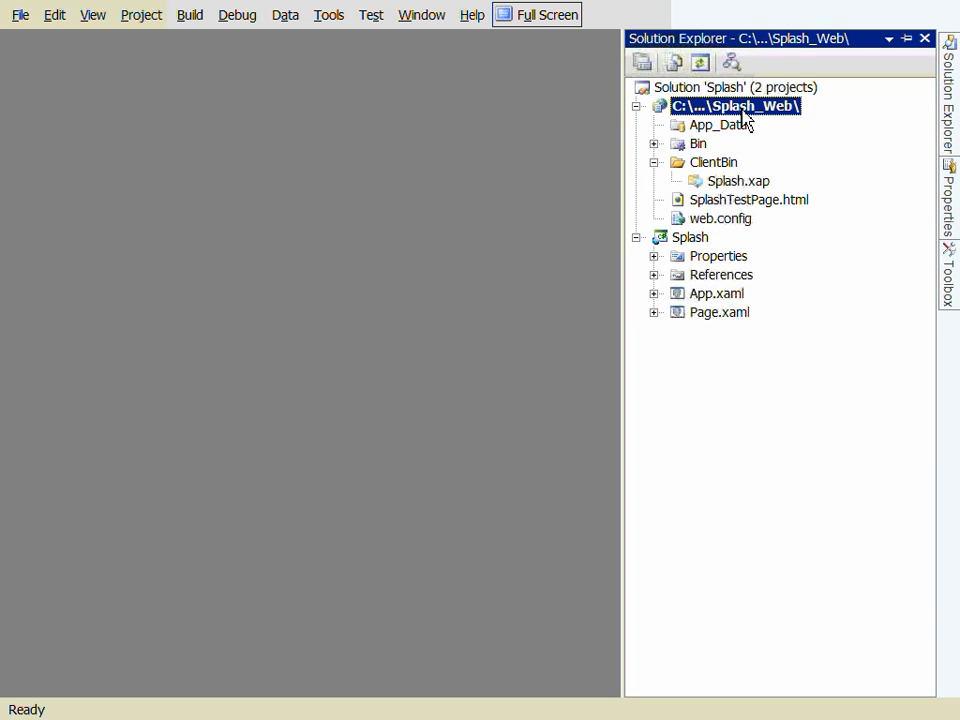
pyautogui.click(688, 237)
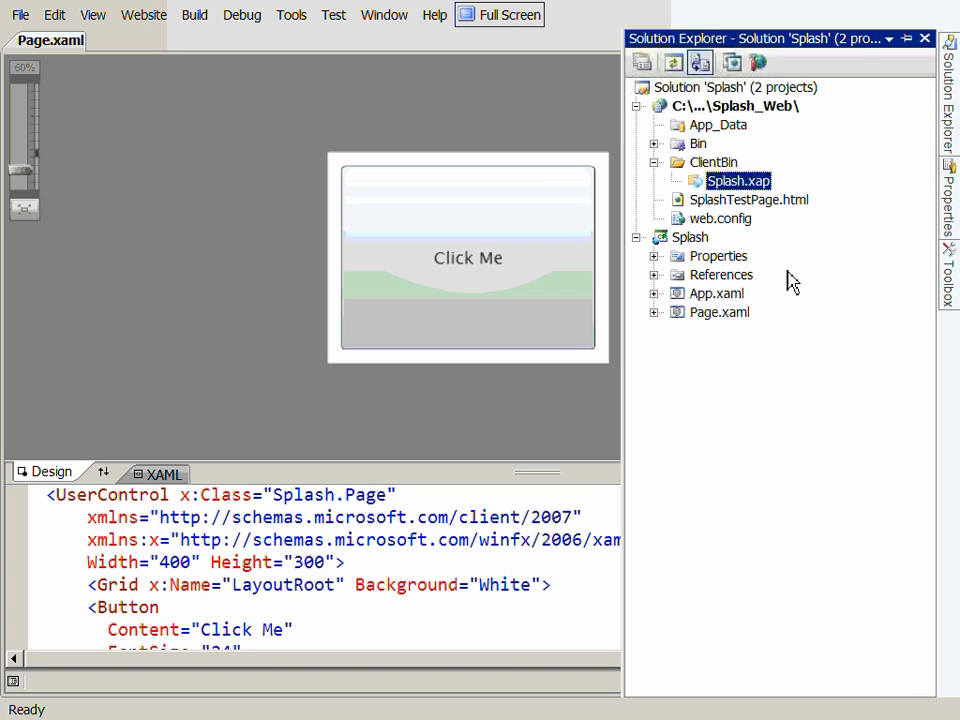
pyautogui.click(689, 237)
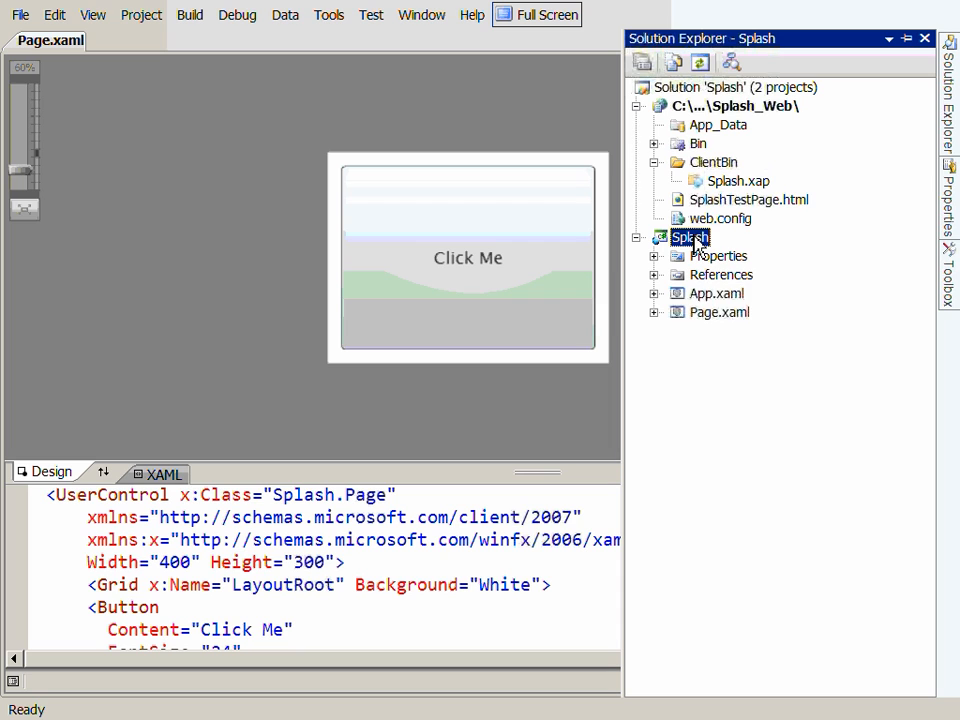
# Add MT_B2_Storyboards.wmv from d:\videos\Silverlight\Beta2 to Splash, set its Build Action and build
pyautogui.rightClick(689, 237)
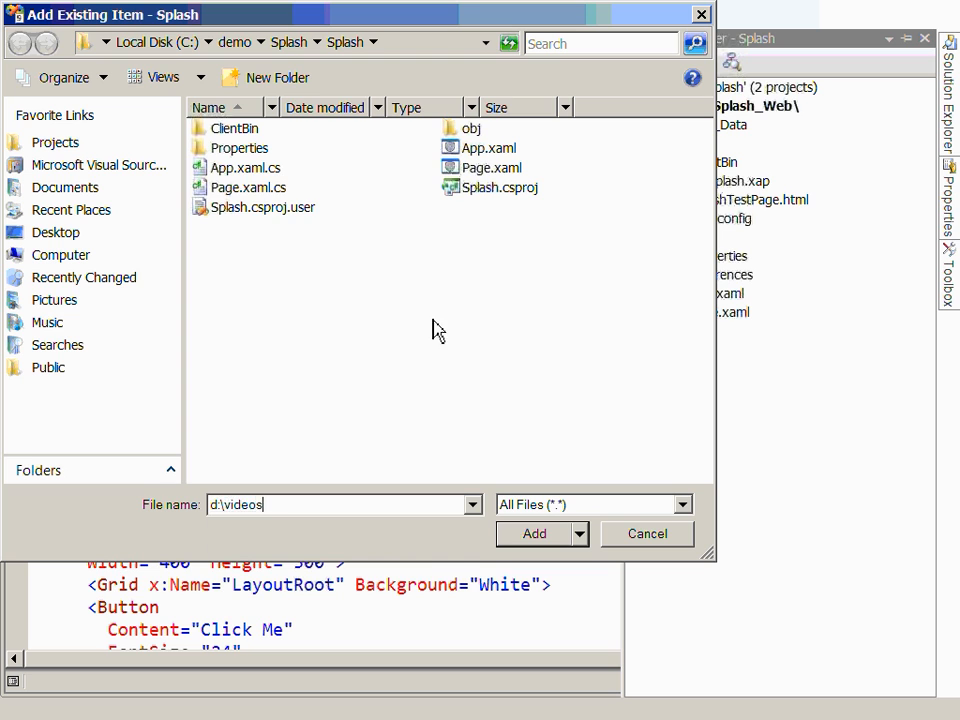
pyautogui.write('d:\\videos\\Silverlight\\Beta2')
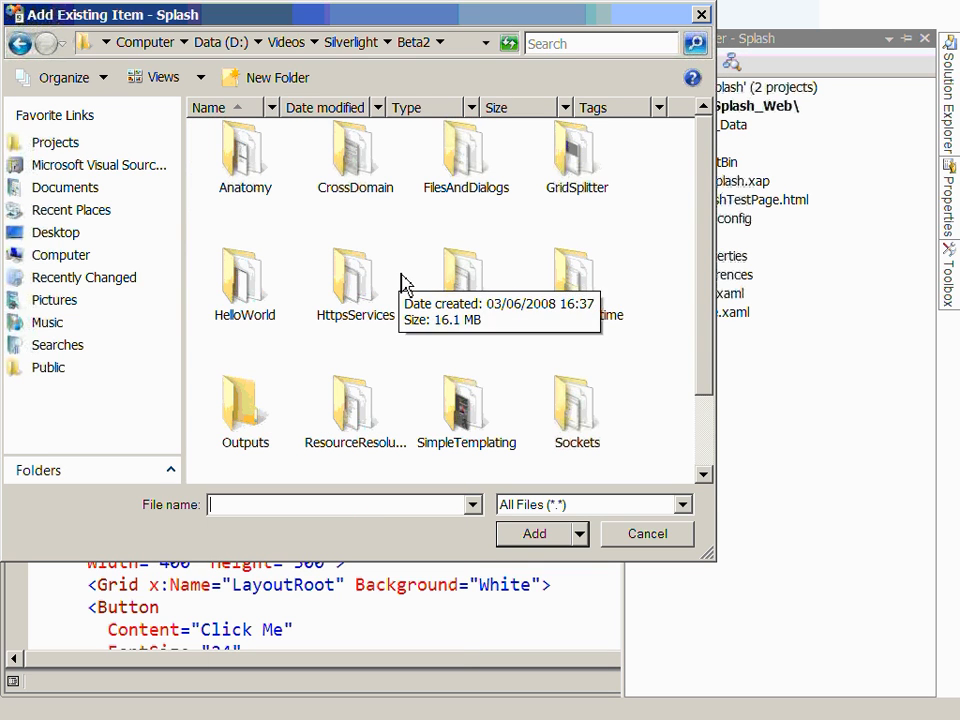
pyautogui.moveTo(708, 339)
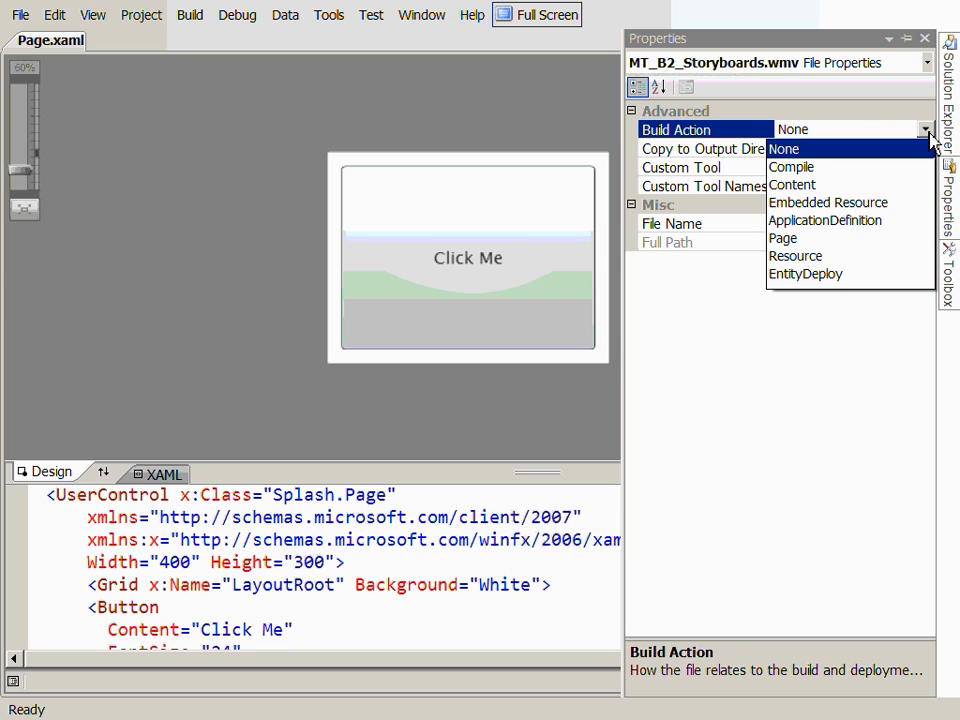
pyautogui.click(792, 185)
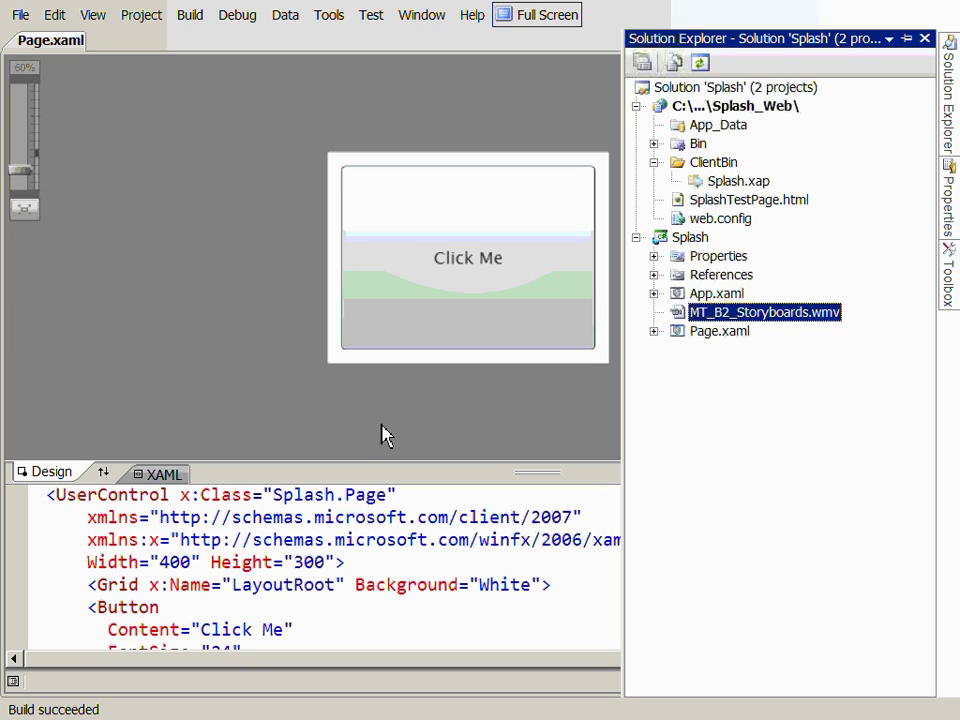
# Dismiss Solution Explorer so the Page.xaml Click Me markup is back in focus
pyautogui.click(924, 33)
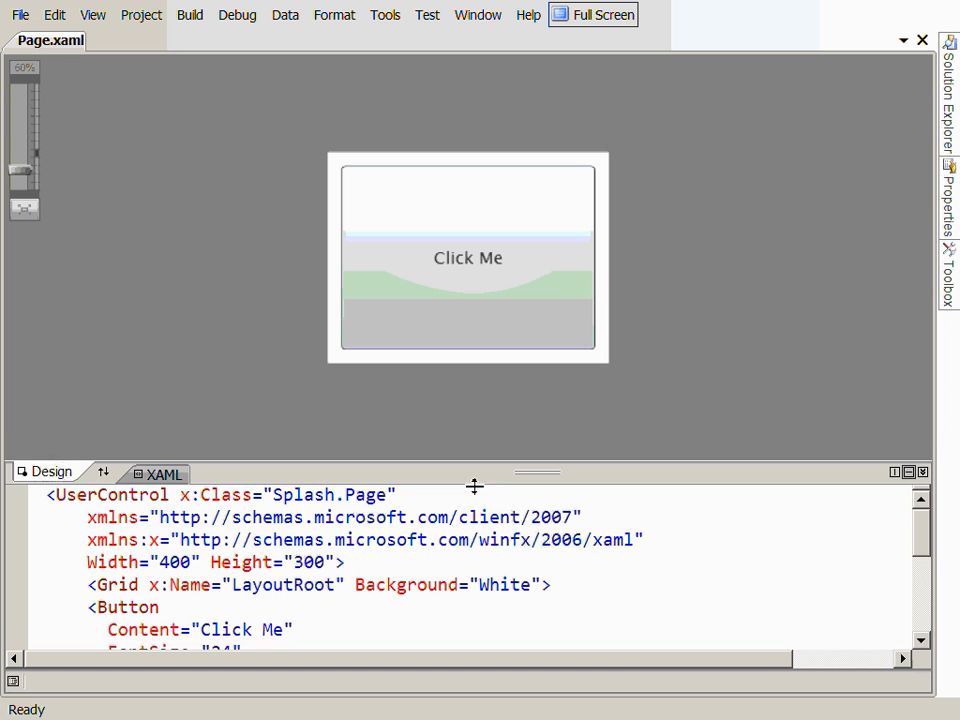
pyautogui.moveTo(555, 407)
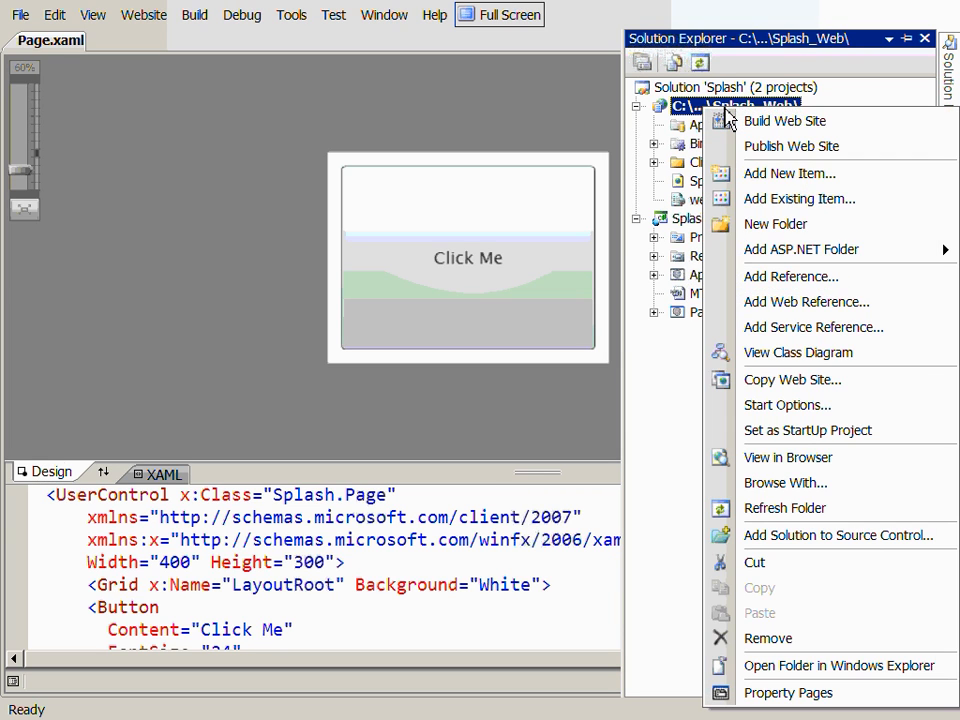
# Create a new XML file named splash.xaml in the Splash_Web site
pyautogui.click(785, 120)
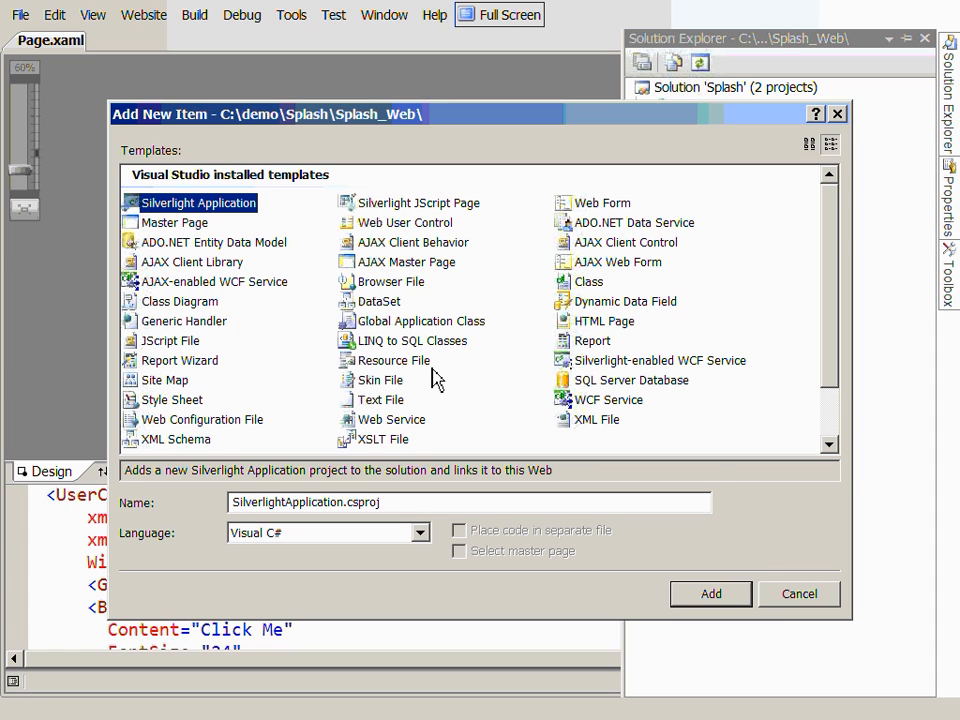
pyautogui.click(595, 419)
pyautogui.write('splash.xaml')
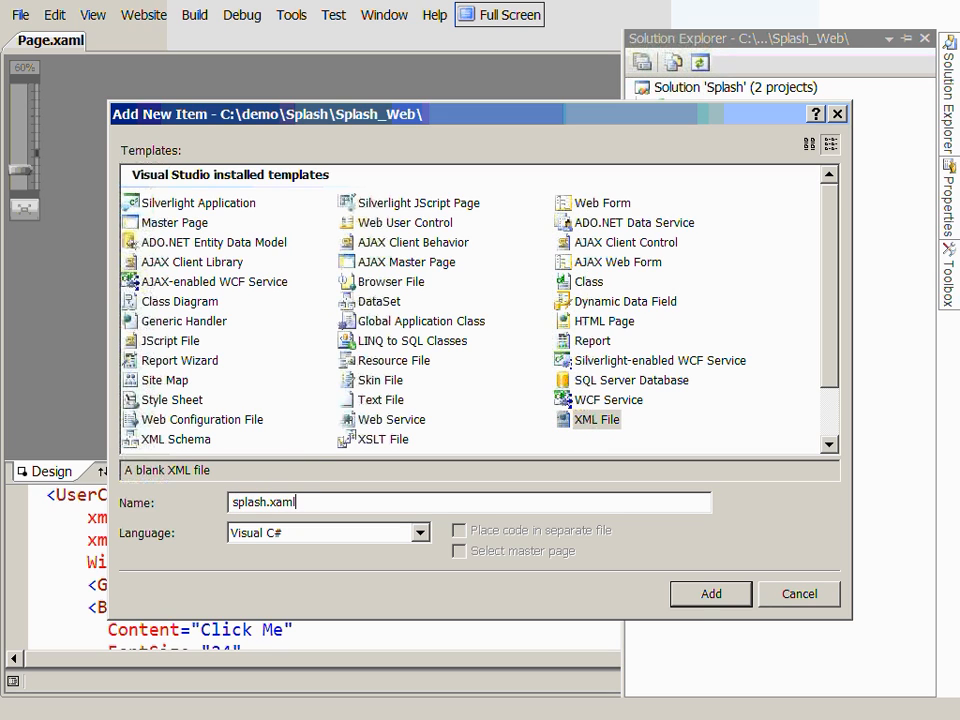
pyautogui.click(710, 594)
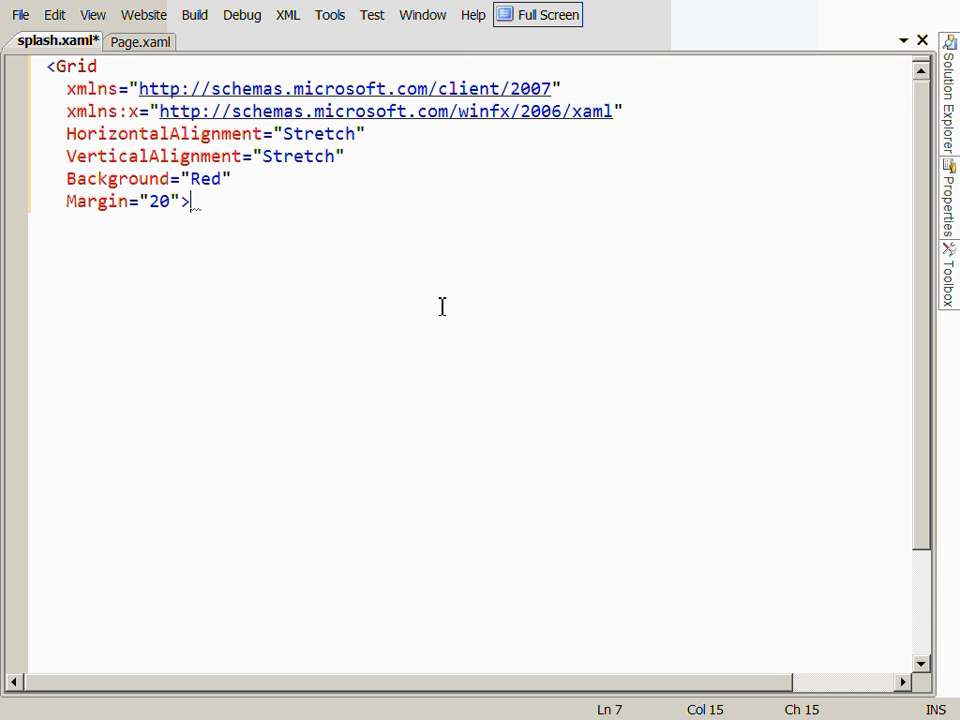
# Write a stretched red Grid with Margin 20 in splash.xaml and save it
pyautogui.write('/')
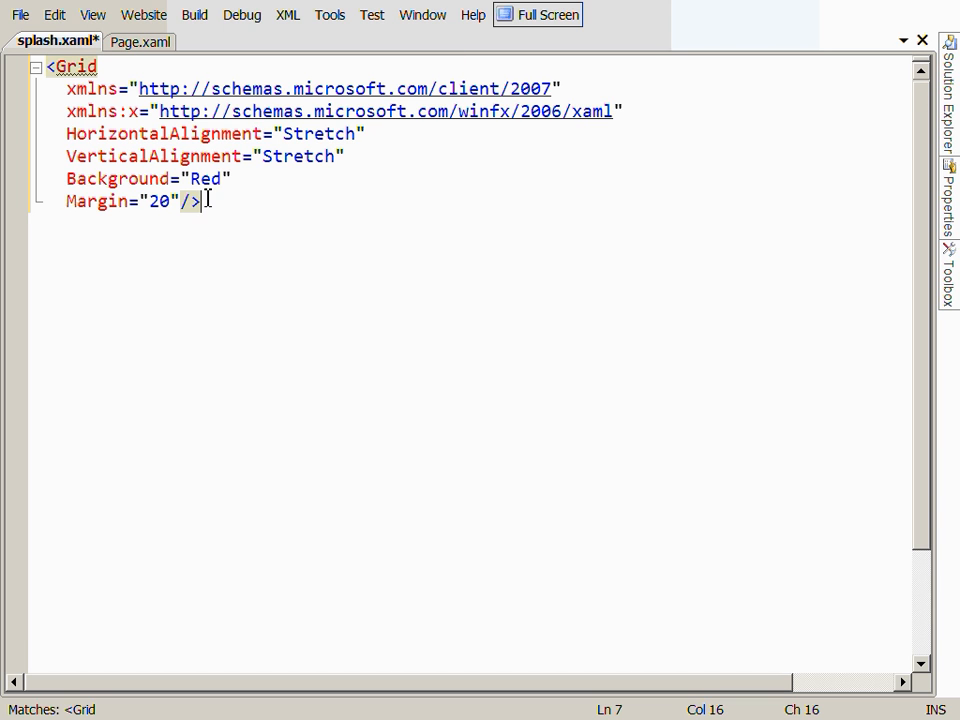
pyautogui.moveTo(255, 272)
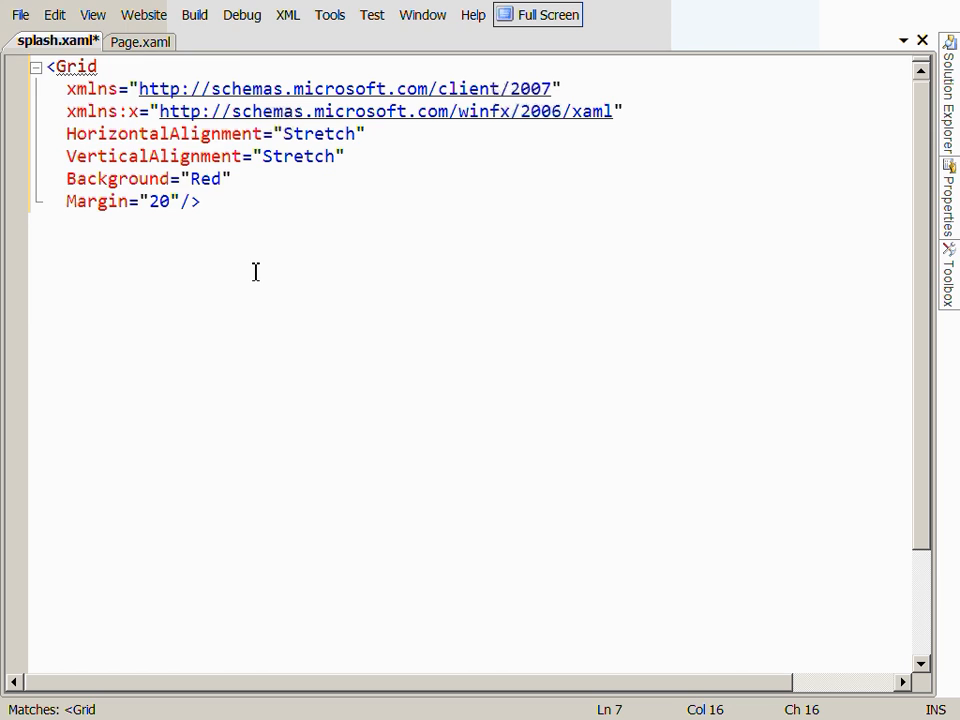
pyautogui.press('Ctrl+s')
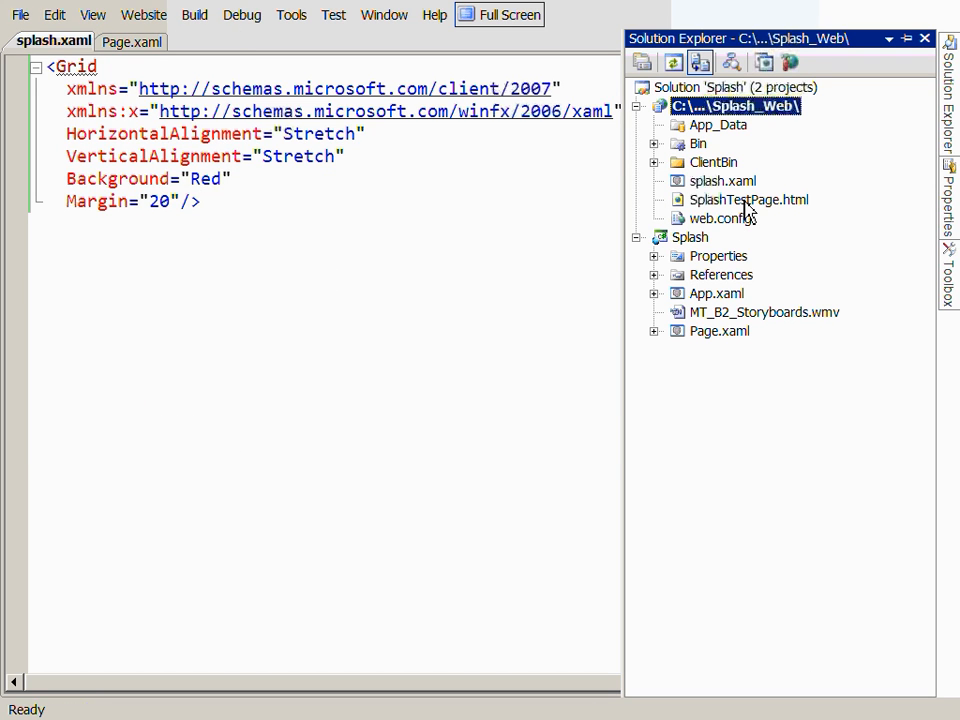
# In SplashTestPage.html add <param name="splashscreensource" value="splash.xaml" /> to the Silverlight object
pyautogui.doubleClick(748, 199)
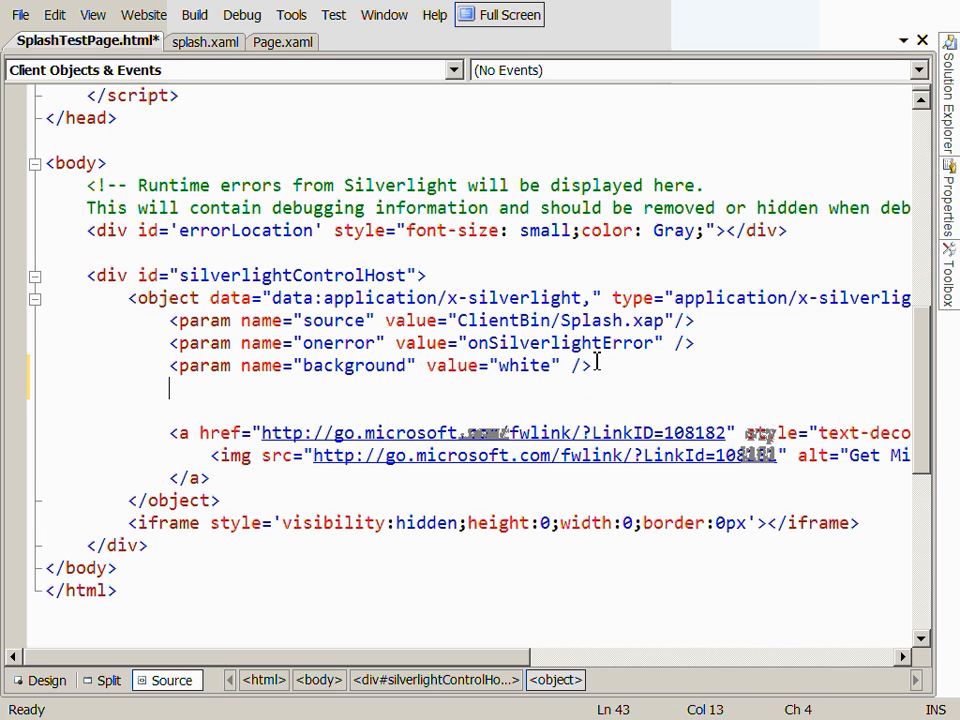
pyautogui.write('<param name=')
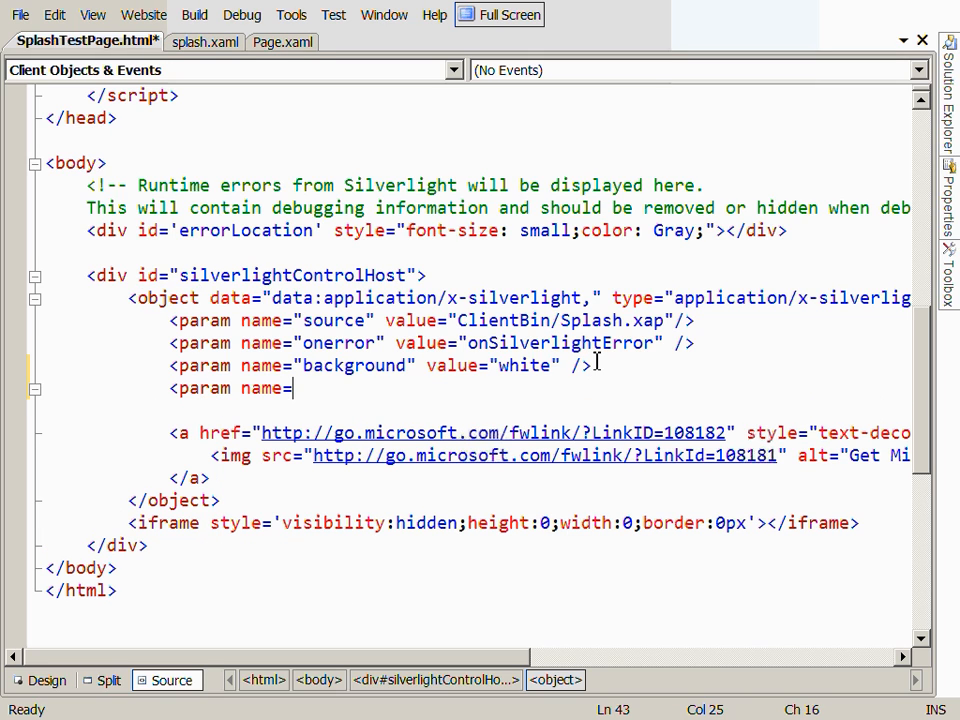
pyautogui.write('splash')
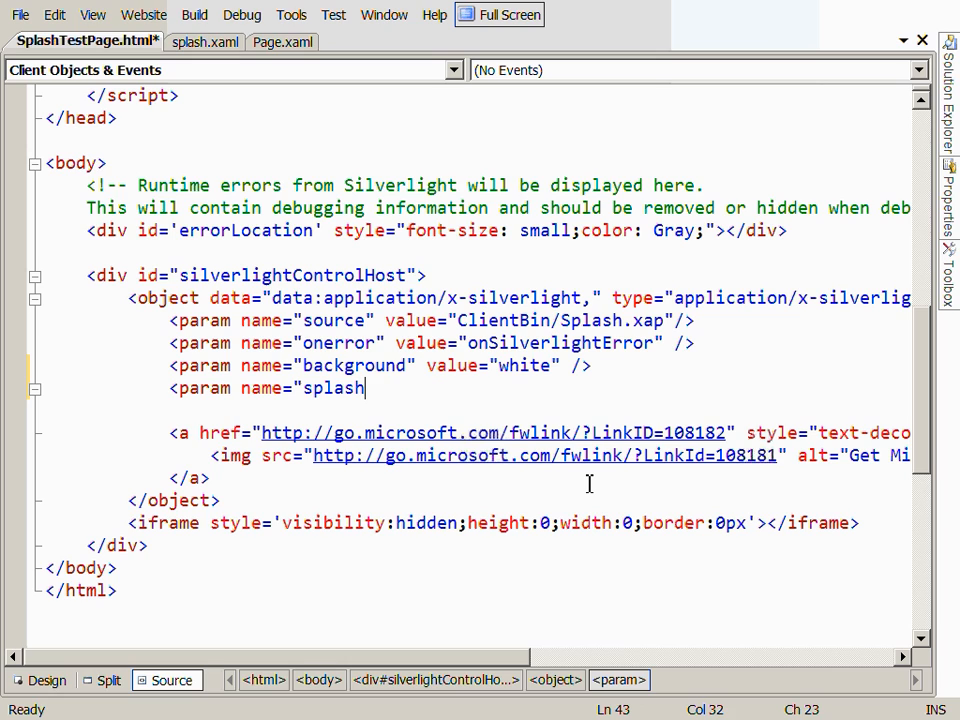
pyautogui.write('screensource"')
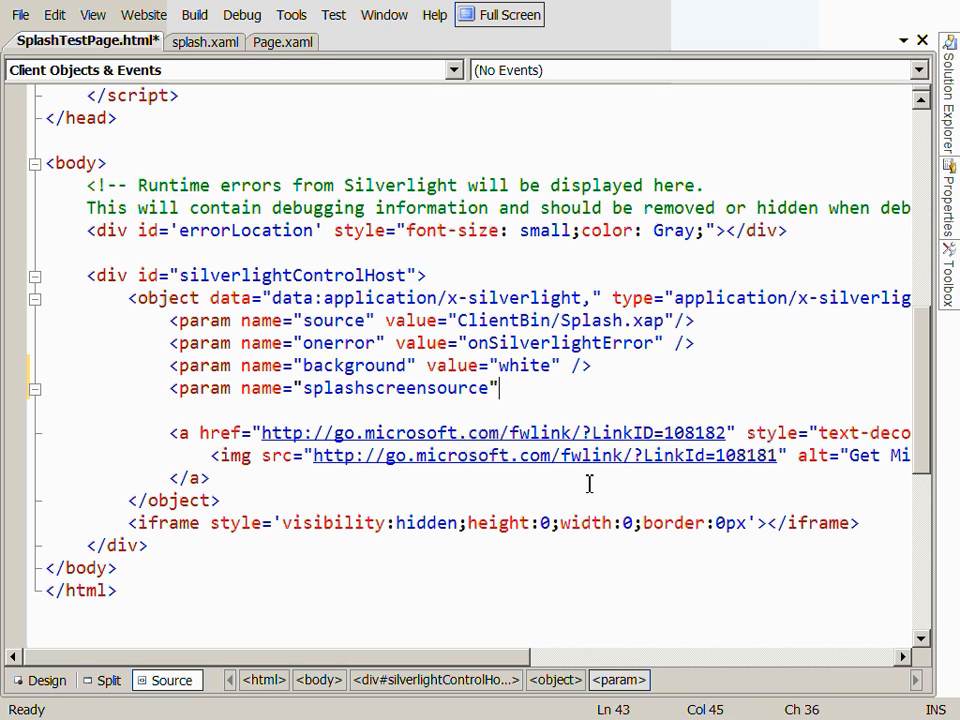
pyautogui.write('value="splash')
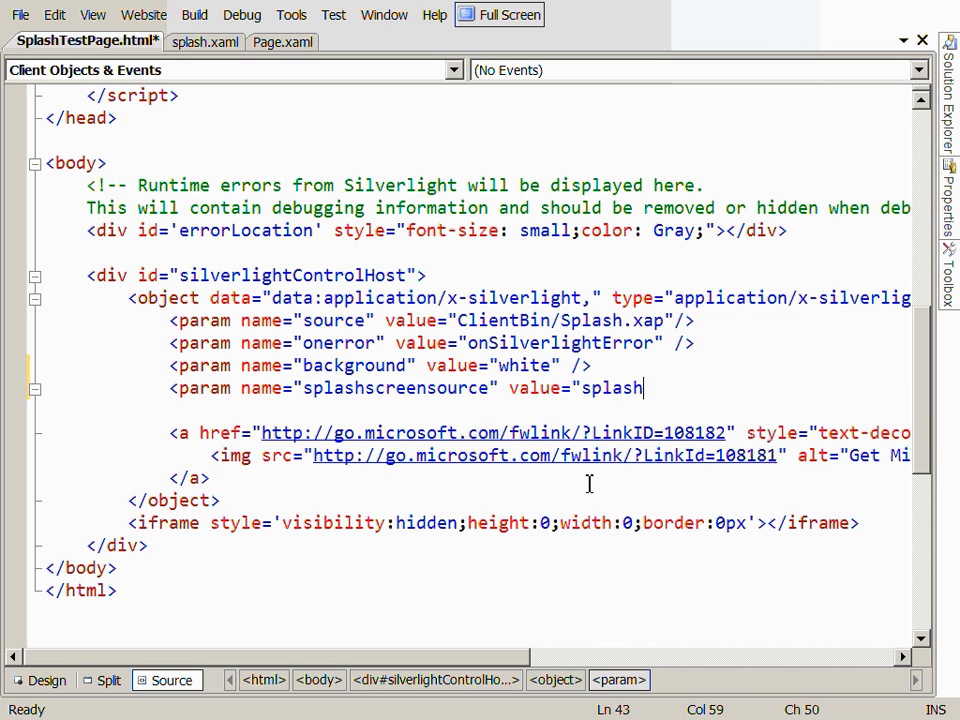
pyautogui.write('.xaml"')
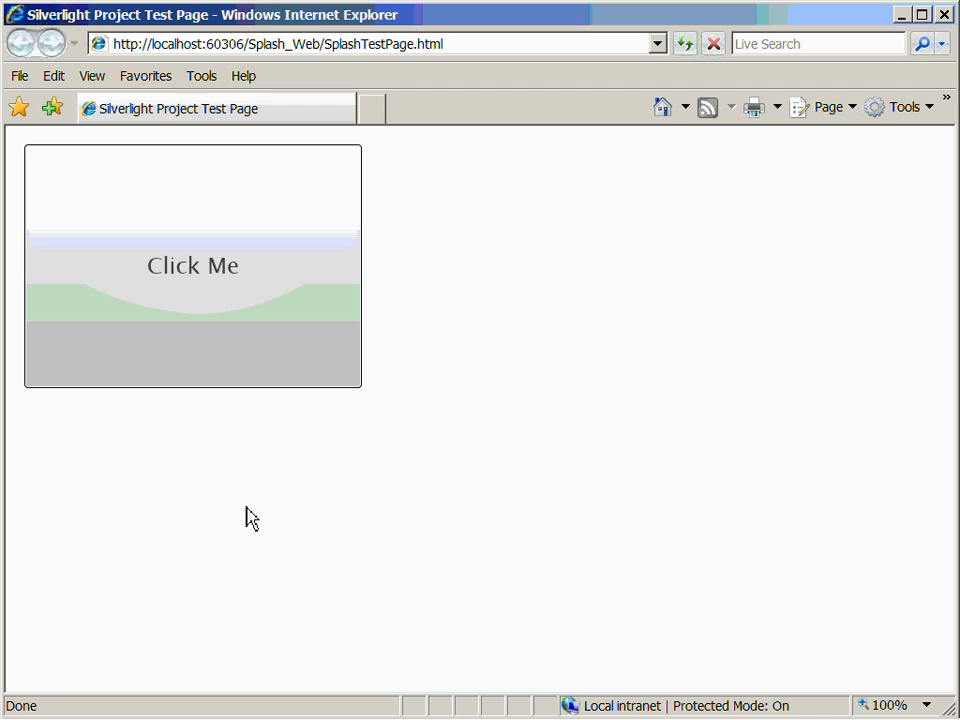
pyautogui.moveTo(386, 441)
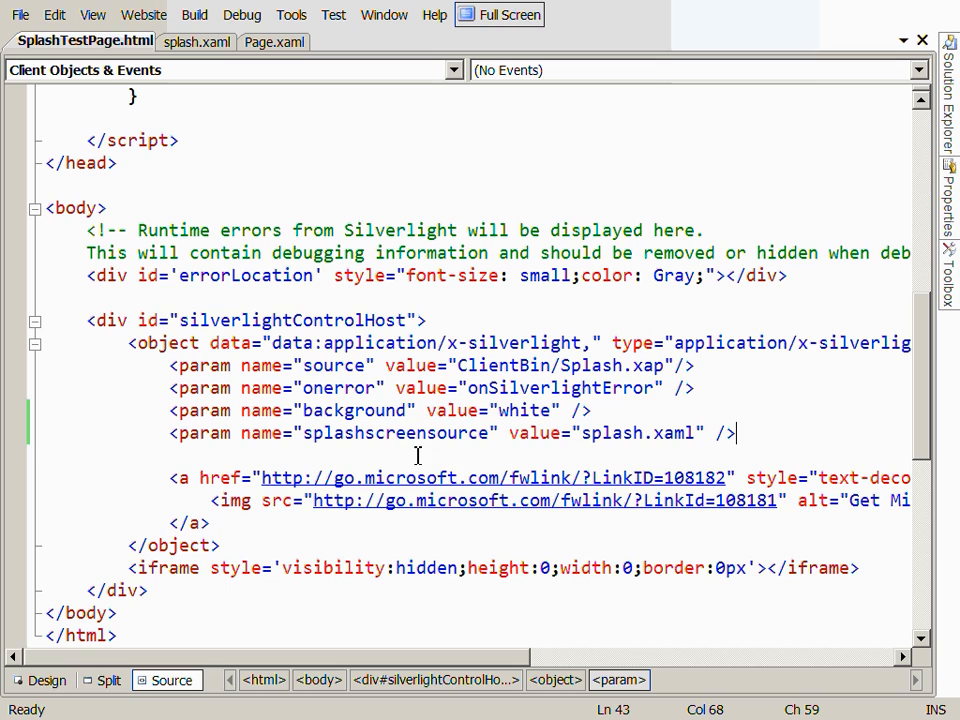
# Add a centered 24-point TextBlock named myText reading "Not Set" inside the splash.xaml Grid
pyautogui.doubleClick(393, 433)
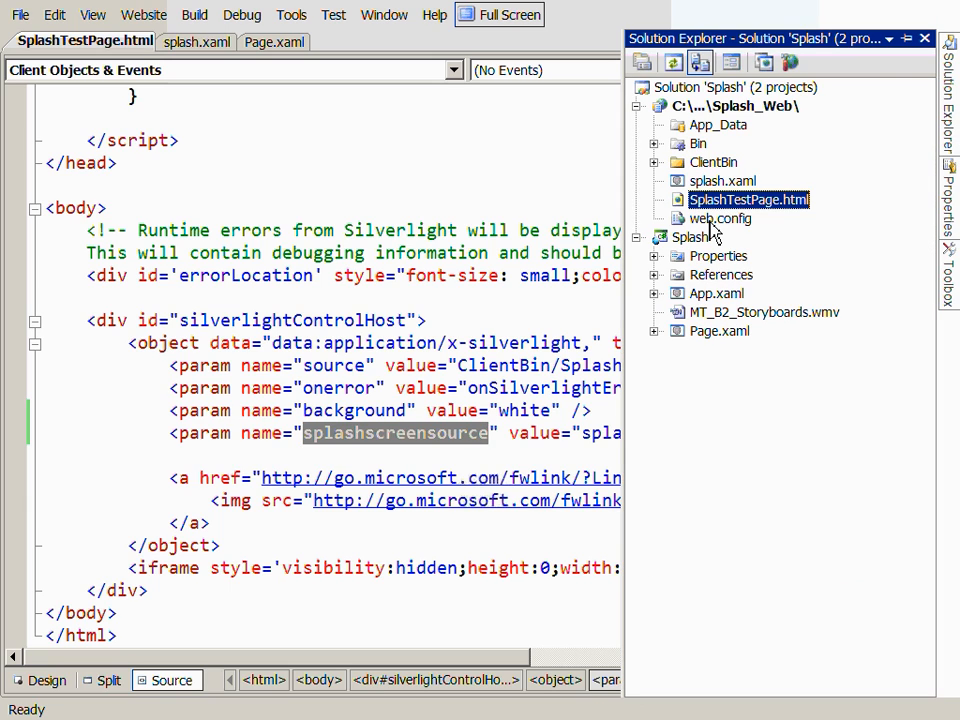
pyautogui.click(187, 41)
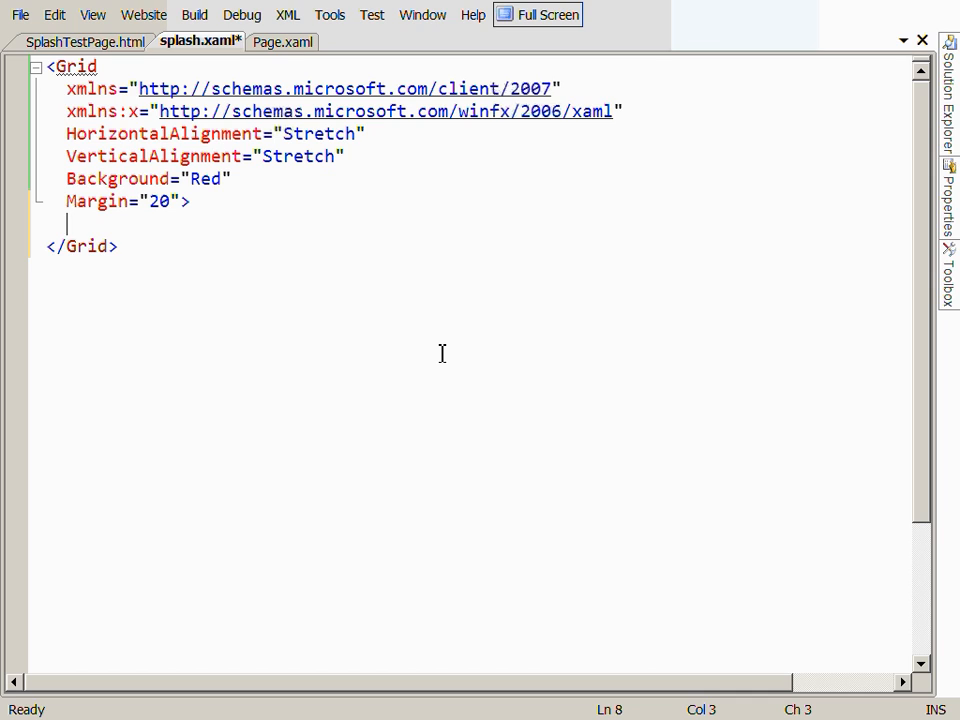
pyautogui.press('Enter')
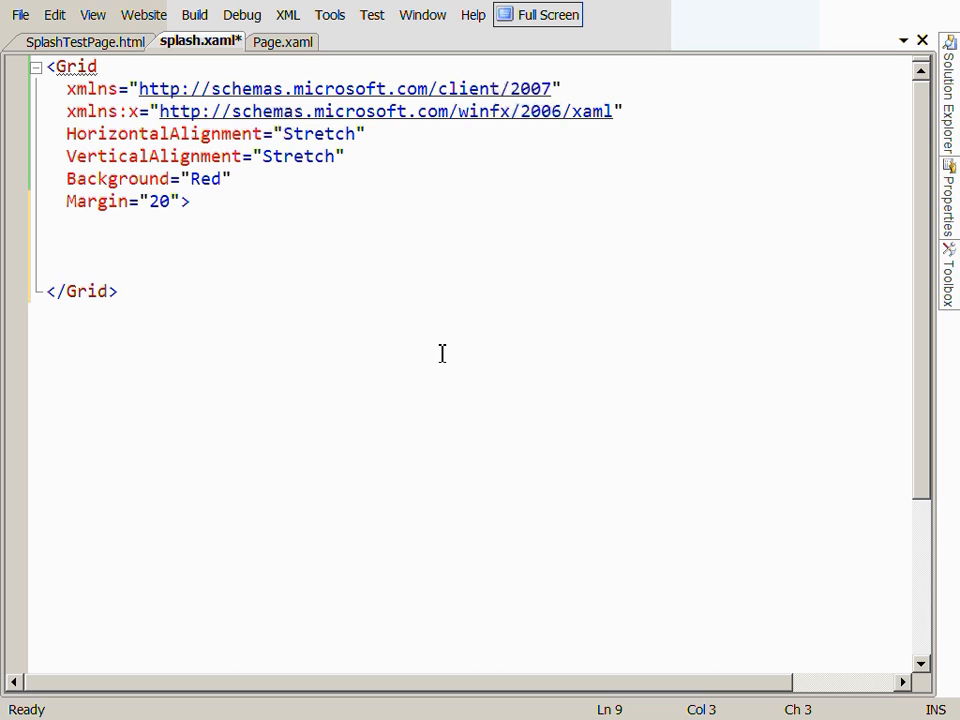
pyautogui.click(120, 291)
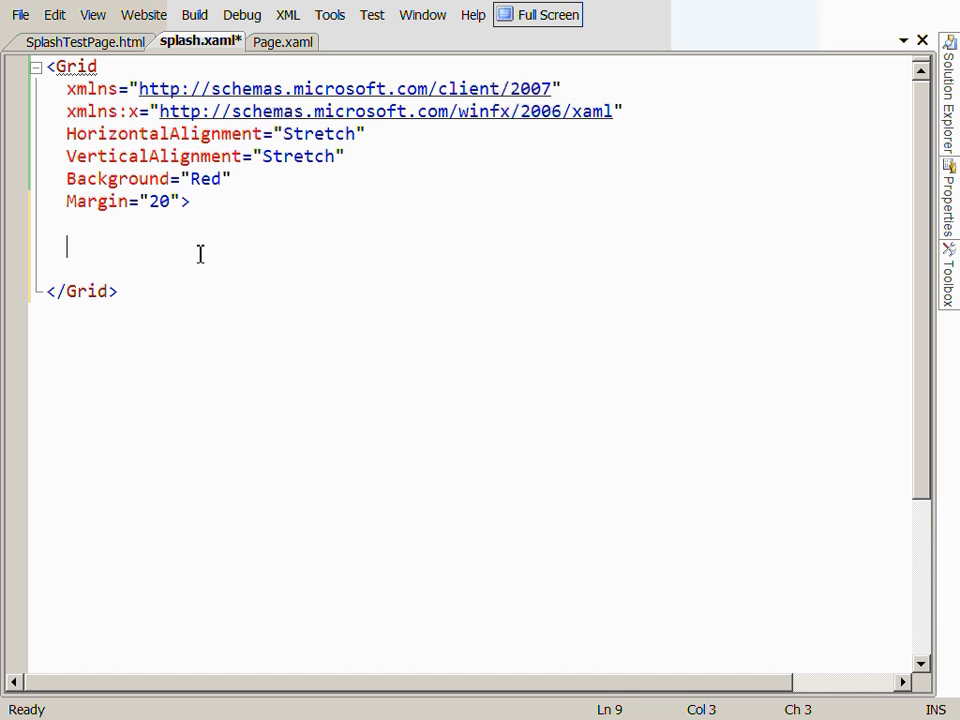
pyautogui.write('<TextBlock x:Name="myText"')
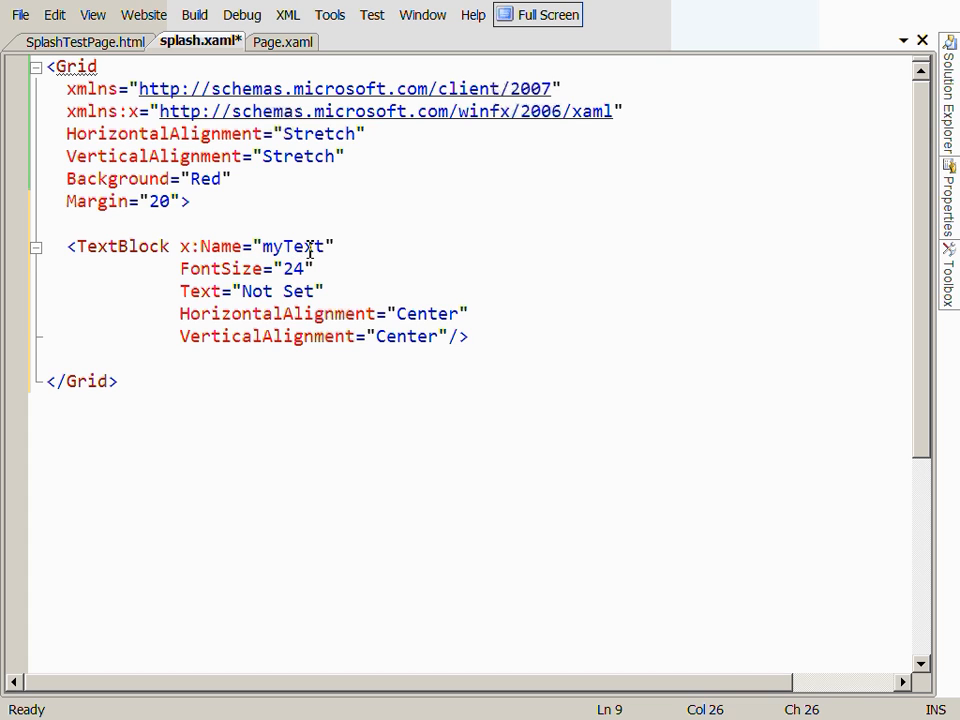
pyautogui.doubleClick(276, 291)
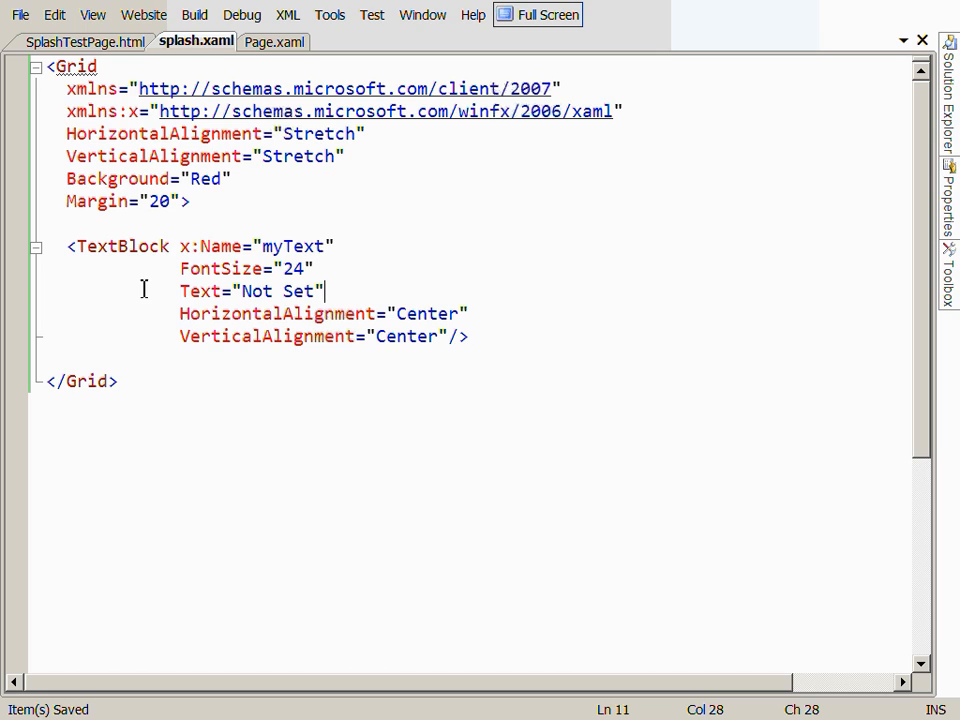
pyautogui.doubleClick(117, 246)
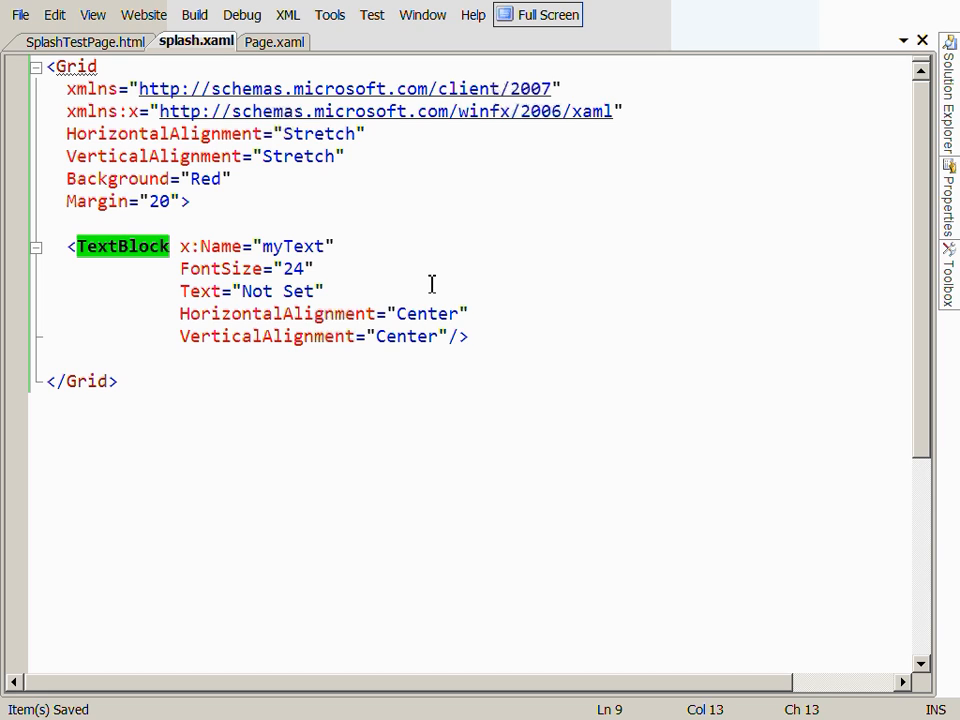
pyautogui.moveTo(228, 291)
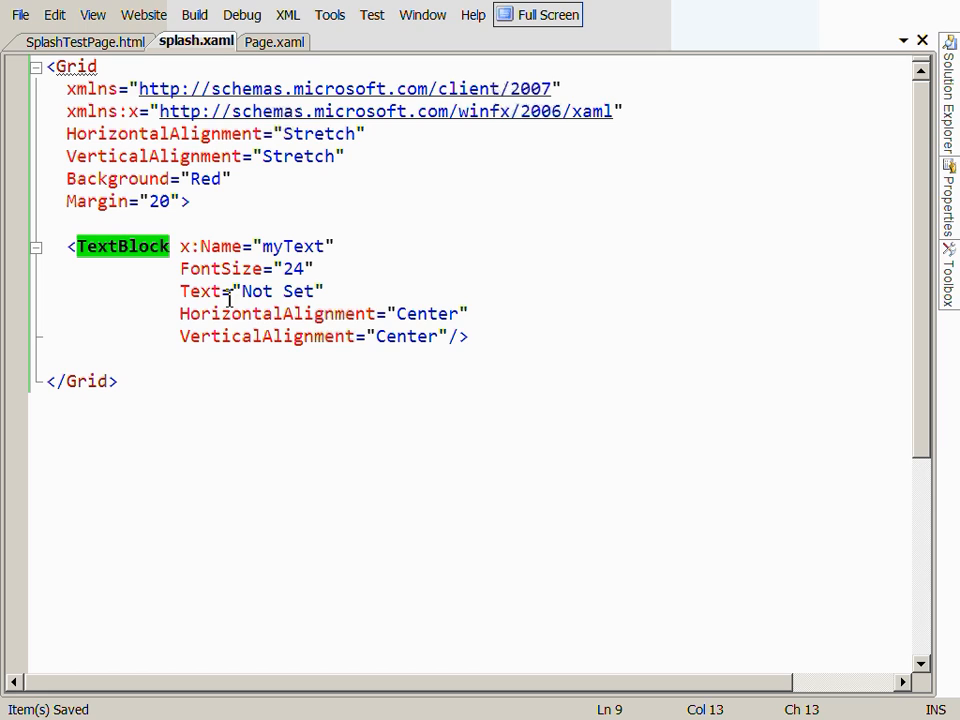
pyautogui.moveTo(370, 281)
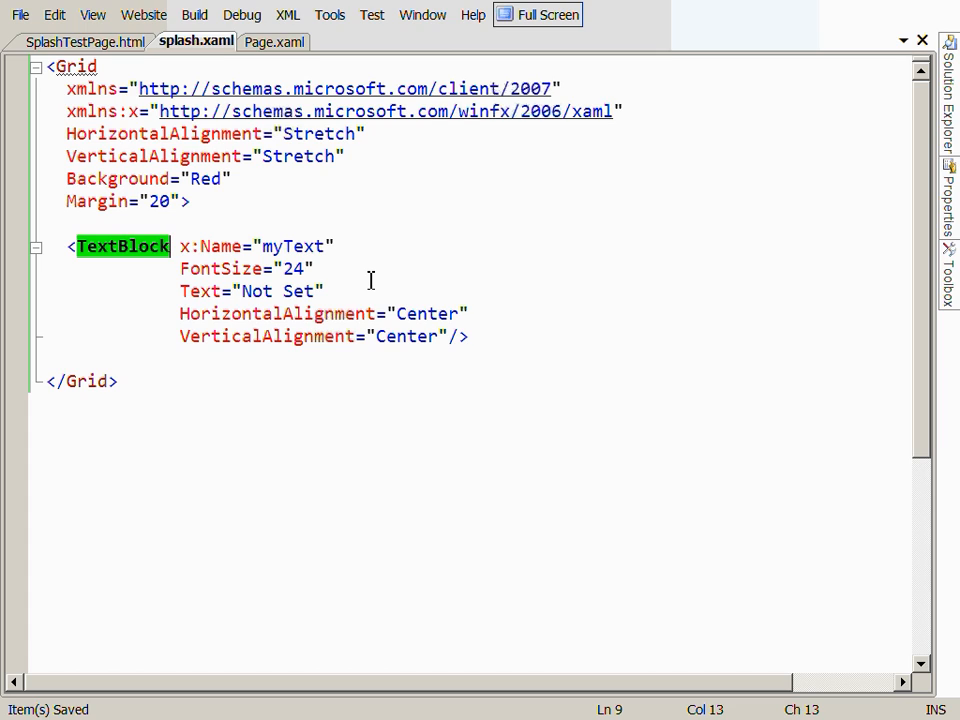
pyautogui.moveTo(391, 277)
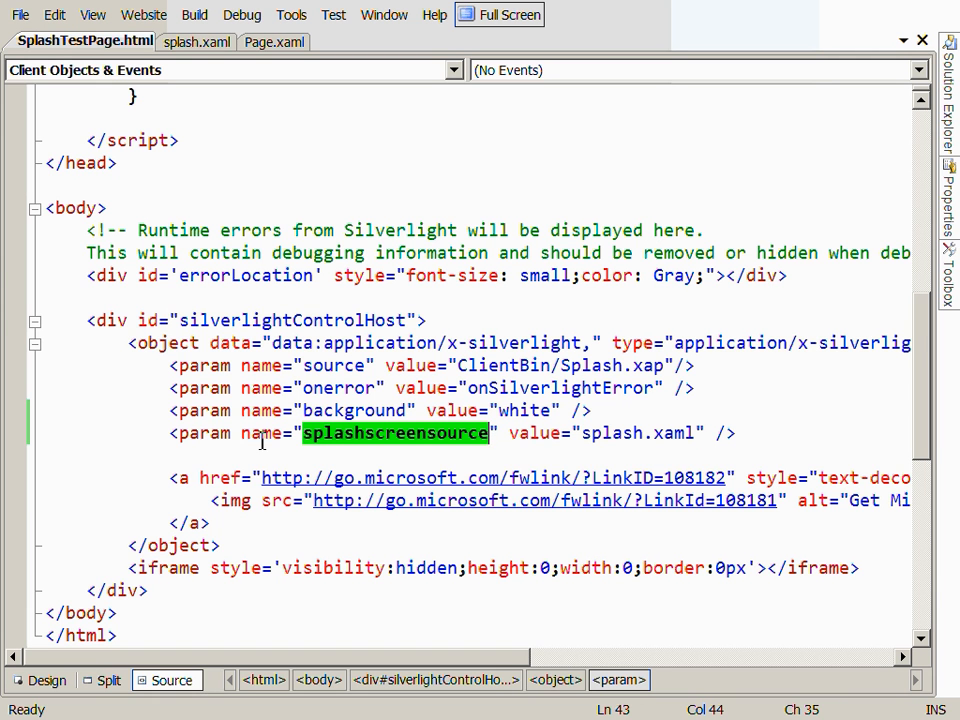
# Add an onsourcedownloadprogresschanged param pointing to the OnSourceDownloadProgressChanged handler
pyautogui.click(741, 433)
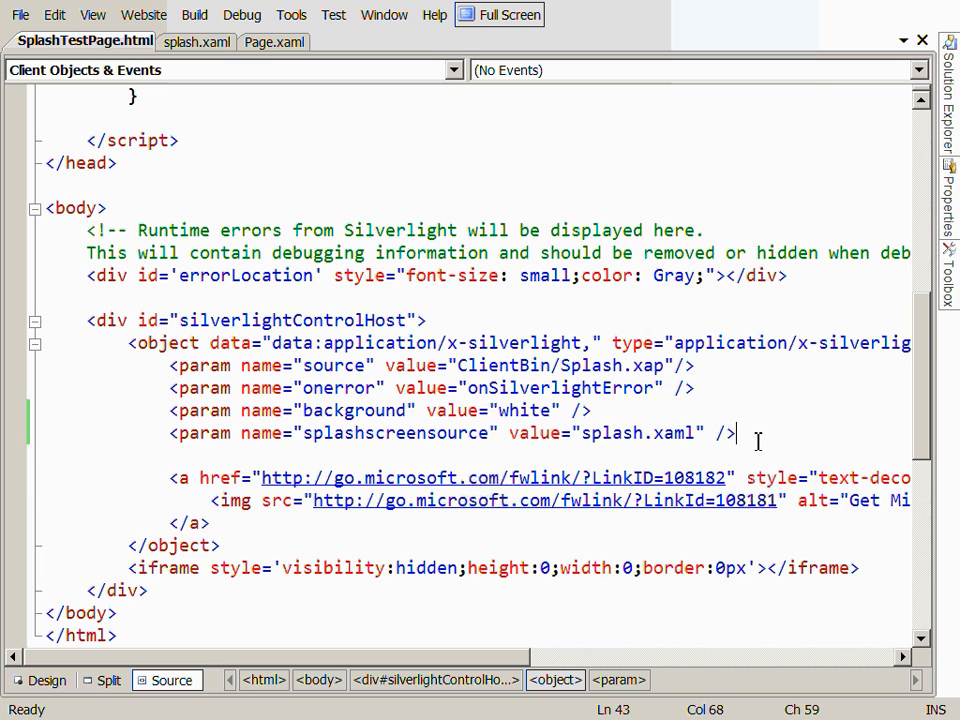
pyautogui.write('<param name="o')
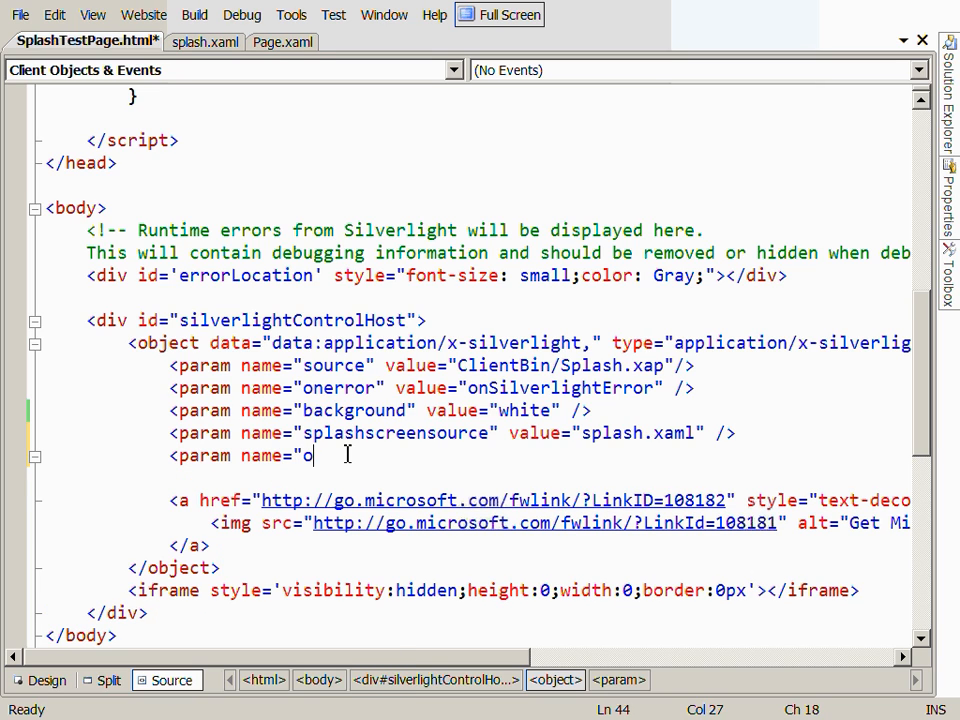
pyautogui.write('nsourcedownloa')
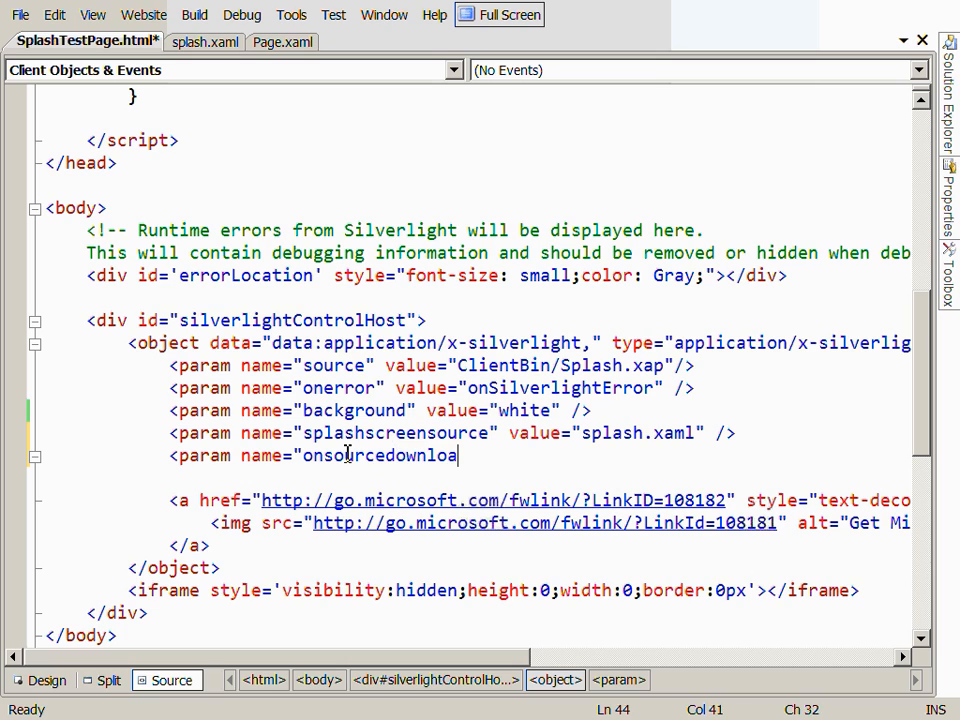
pyautogui.write('dprogresscha')
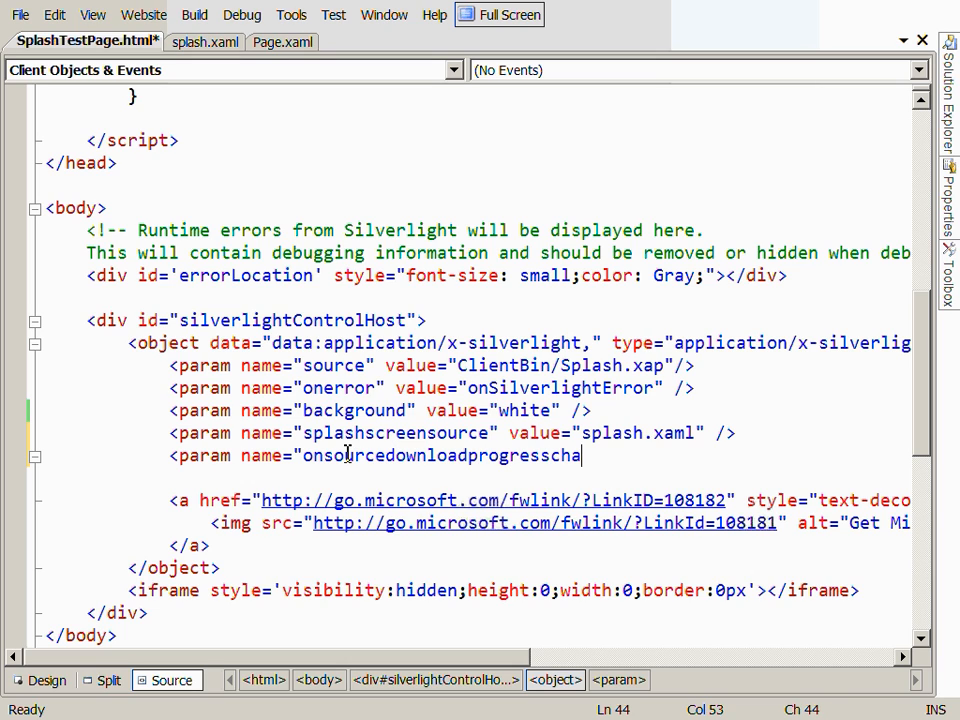
pyautogui.write('nged" value="')
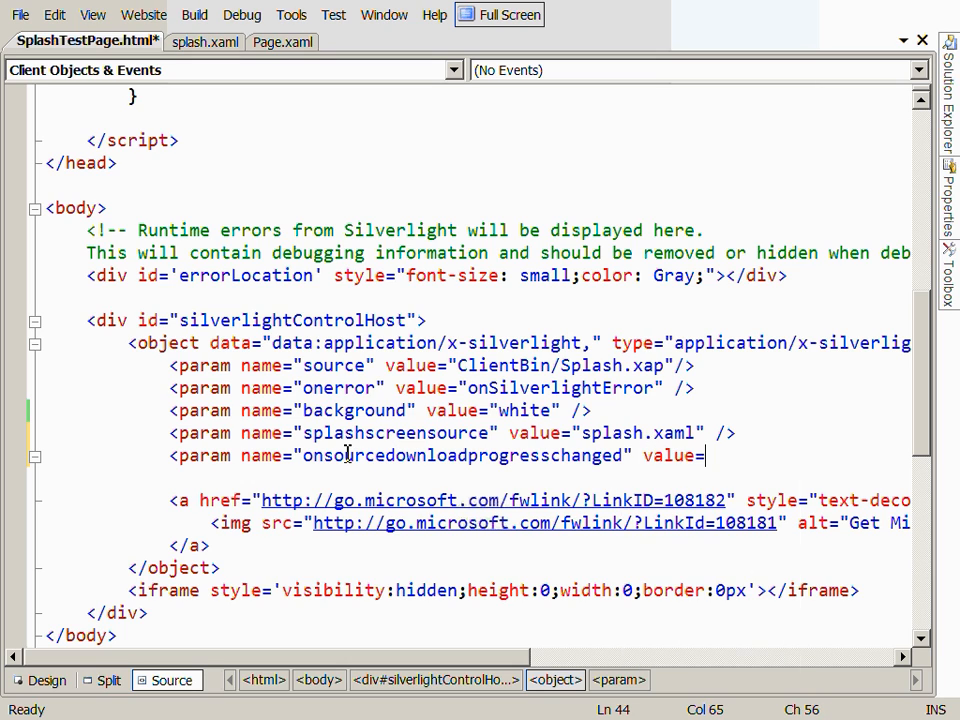
pyautogui.write('On')
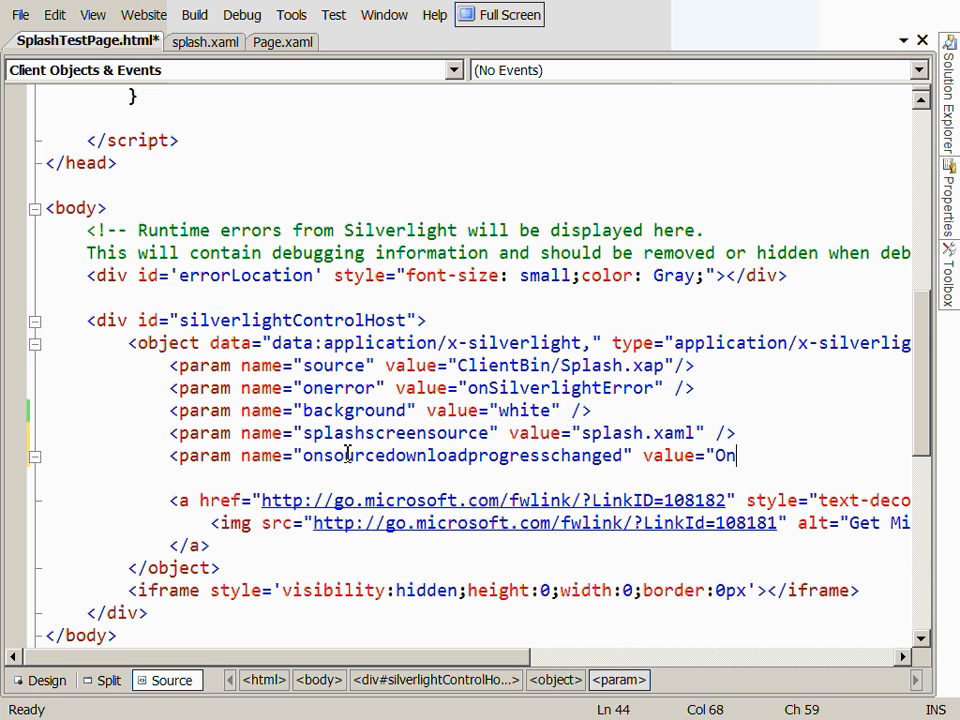
pyautogui.write('SourceDownloadPro')
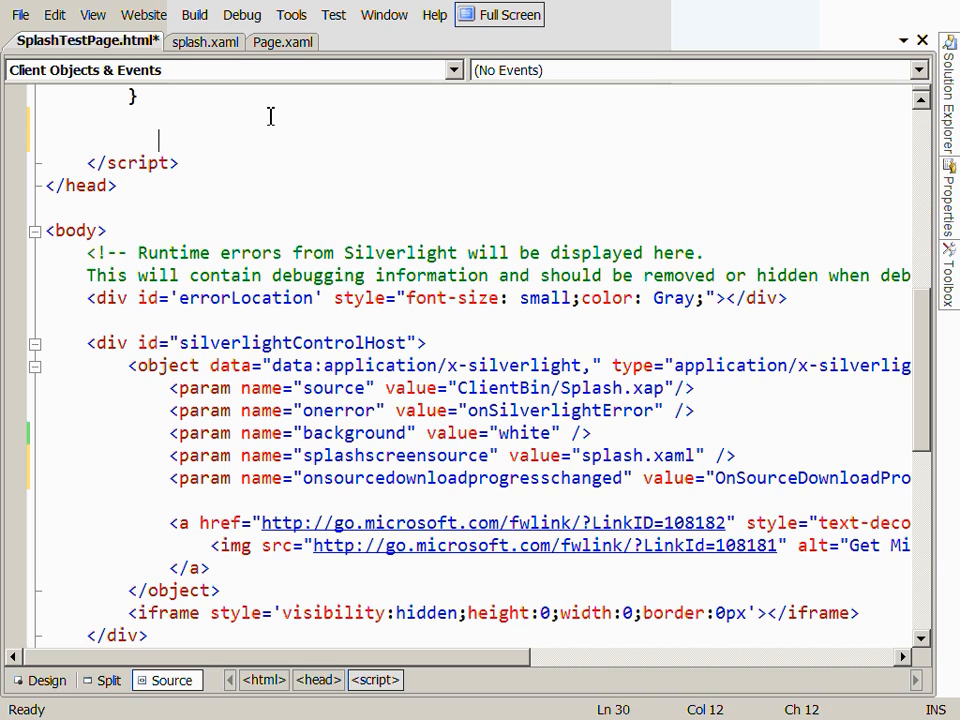
# Declare function OnSourceDownloadProgressChanged(sender, args) and begin sender.findName
pyautogui.write('function OnSourceDownload')
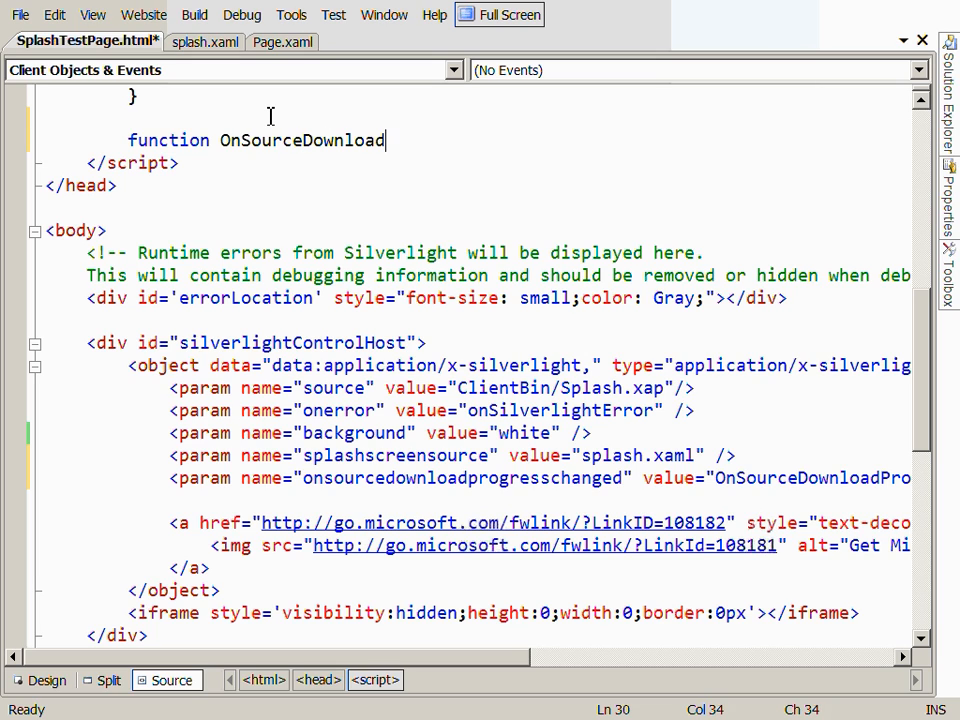
pyautogui.write('ProgressChanged')
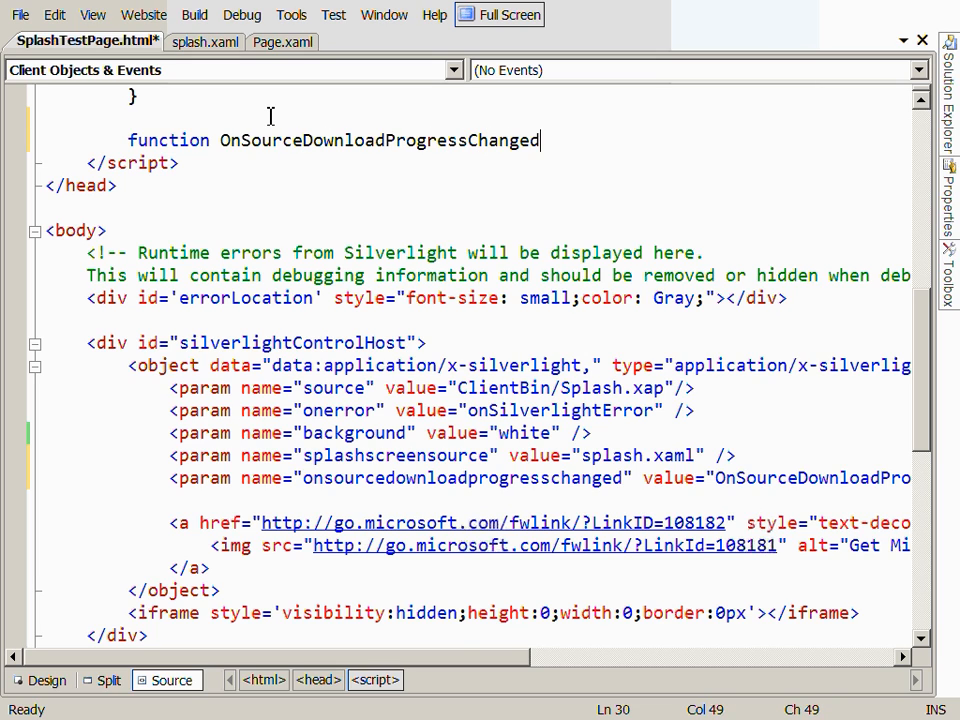
pyautogui.write('()')
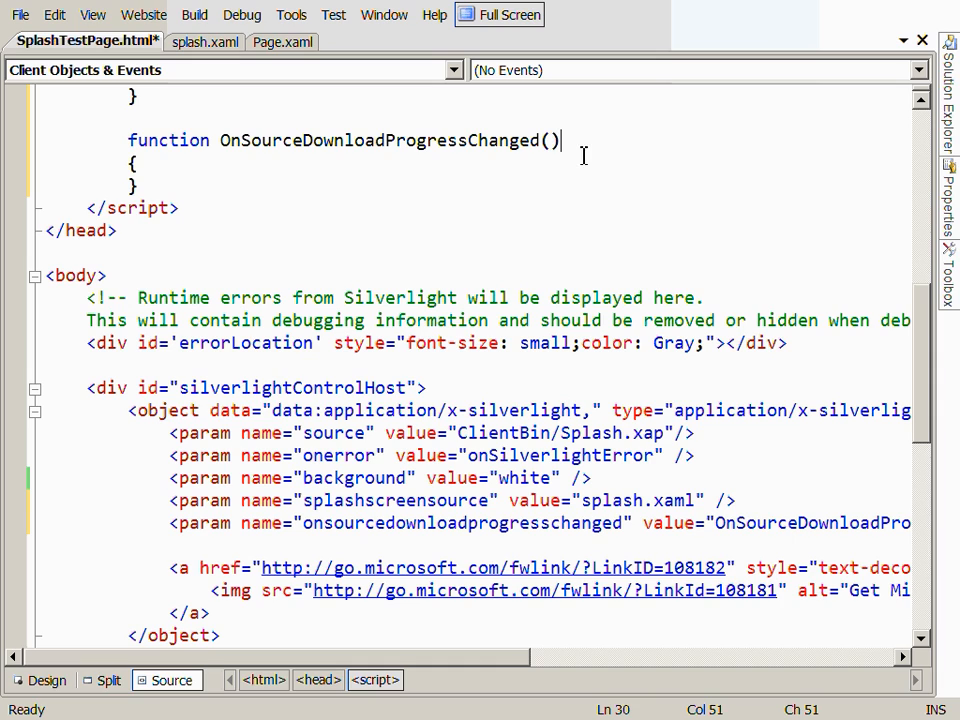
pyautogui.write('sender, args')
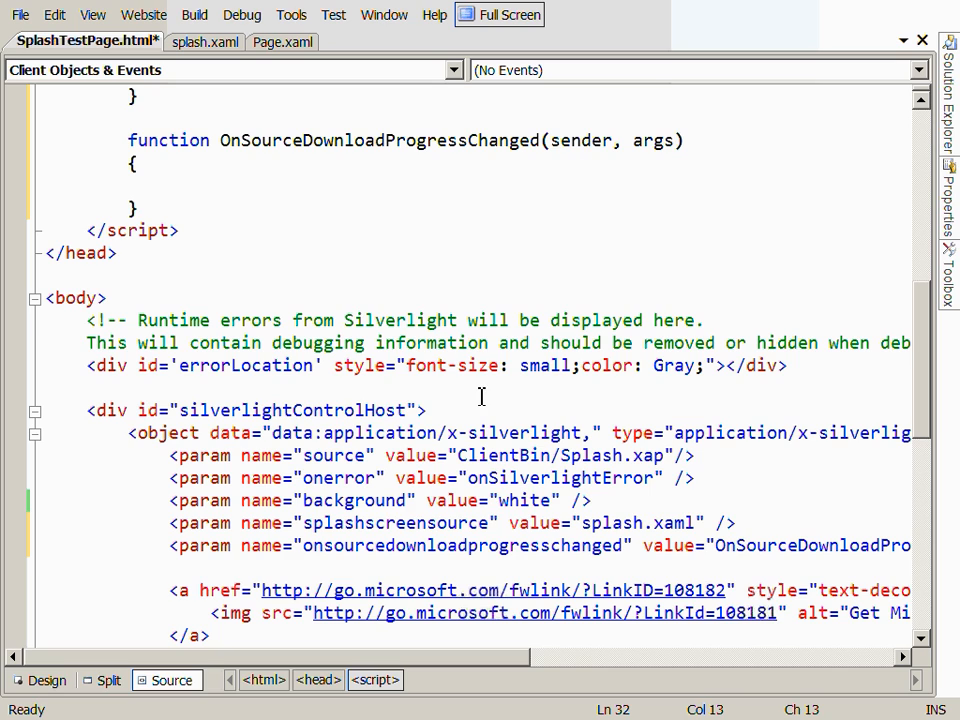
pyautogui.doubleClick(582, 140)
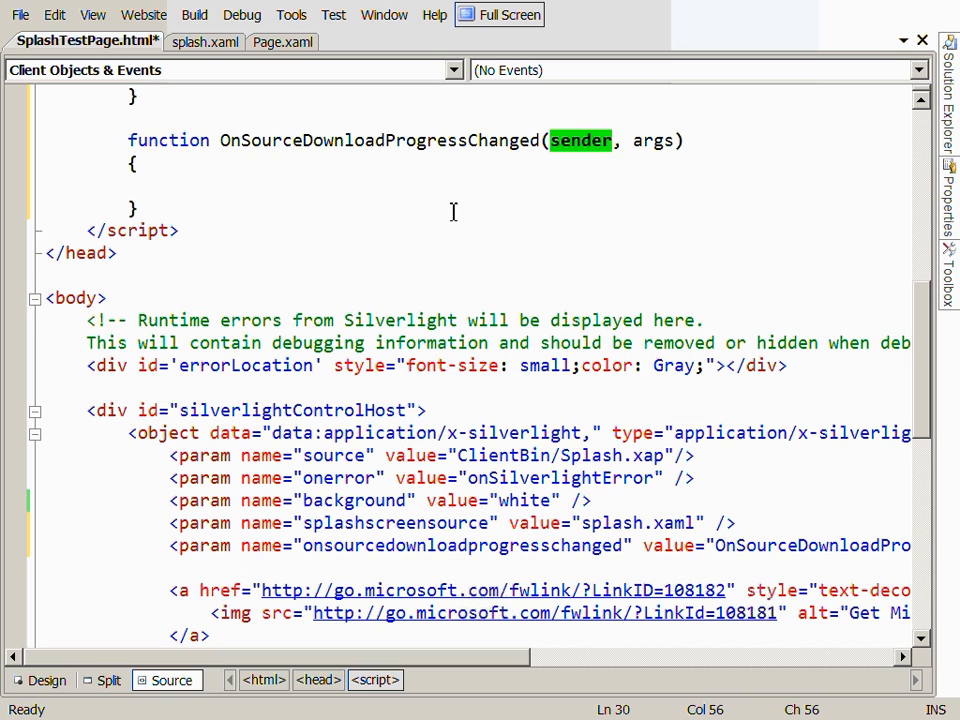
pyautogui.write('sender.findName("')
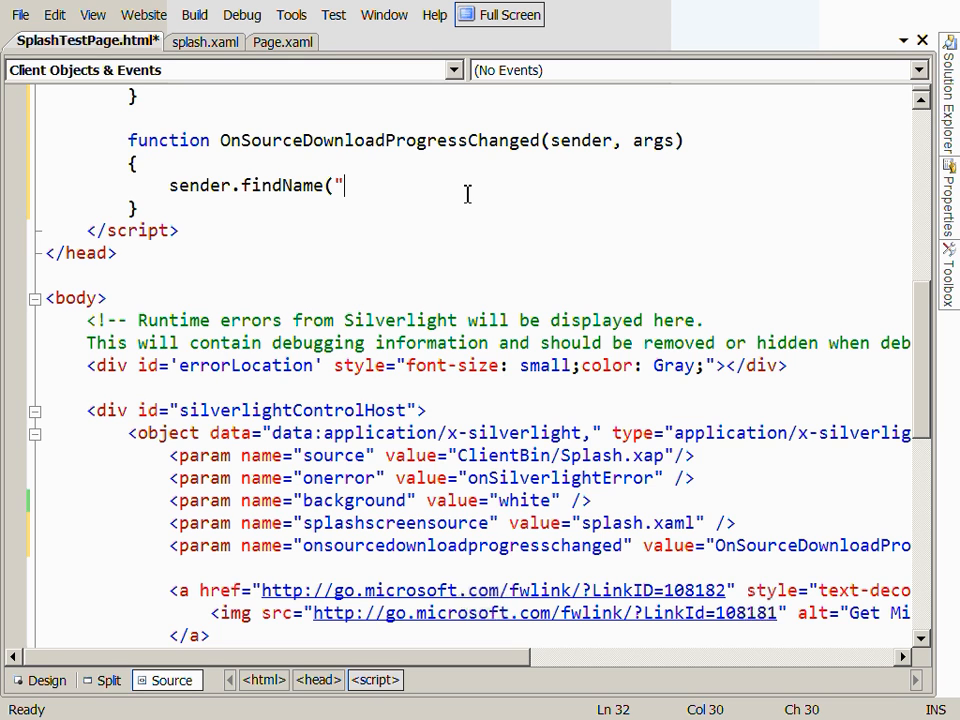
# Set myText's Text to "Download progress" concatenated with args.progress, checking the name in splash.xaml
pyautogui.click(205, 45)
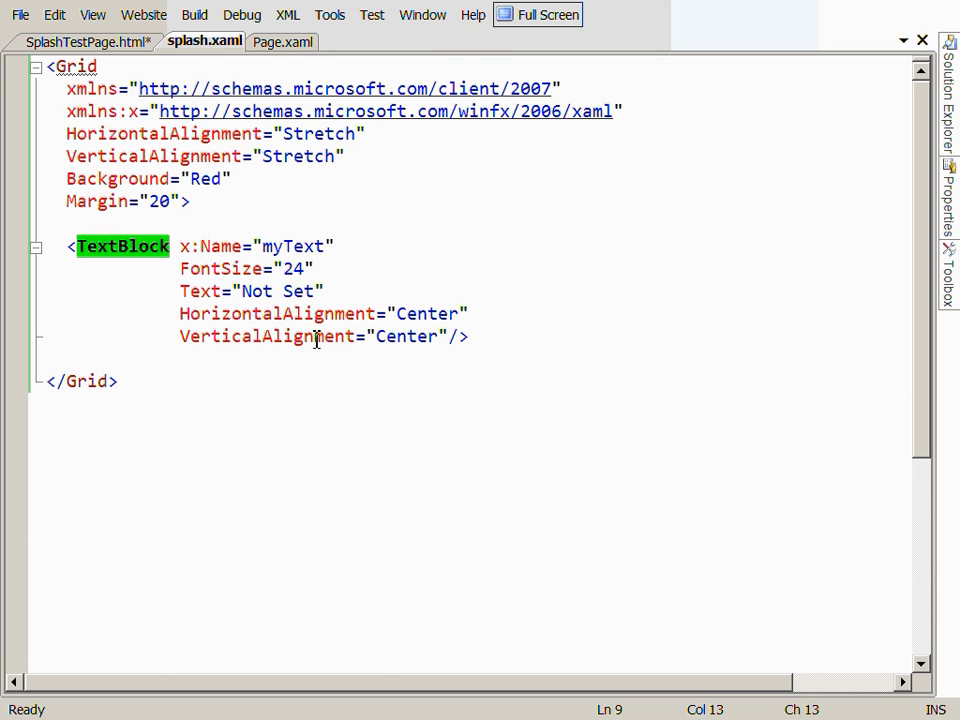
pyautogui.click(75, 49)
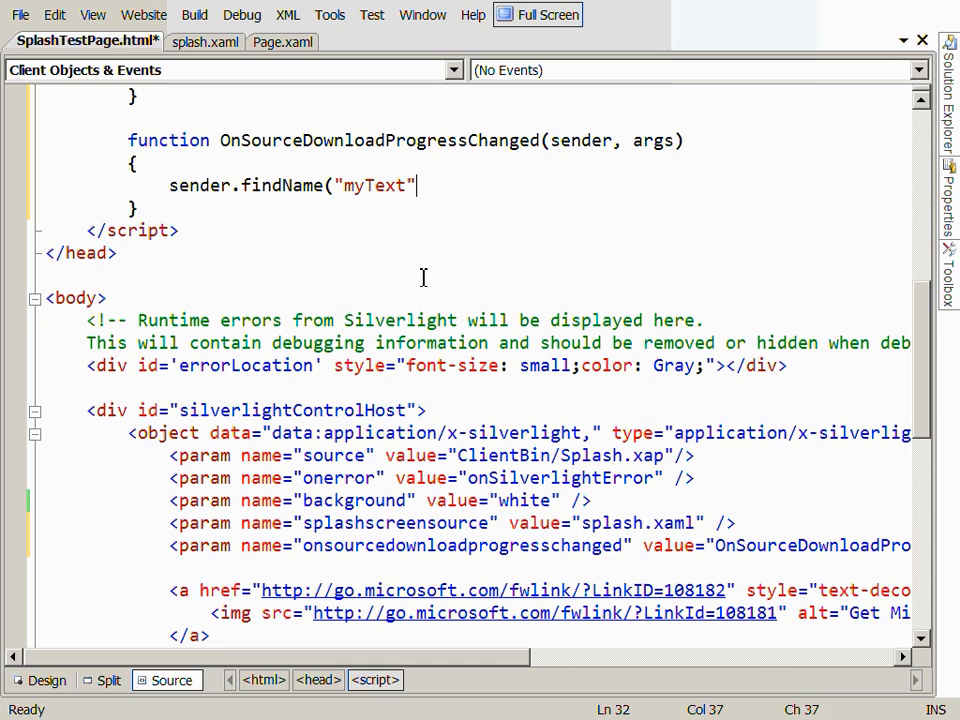
pyautogui.write('.Text =')
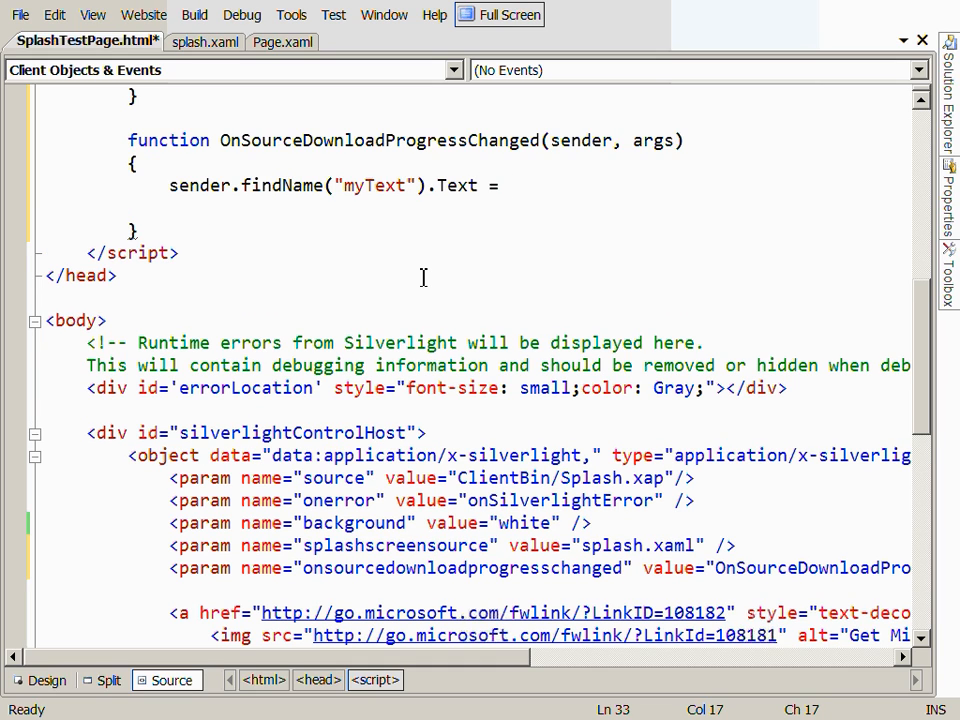
pyautogui.write('"Download progress is ( " +')
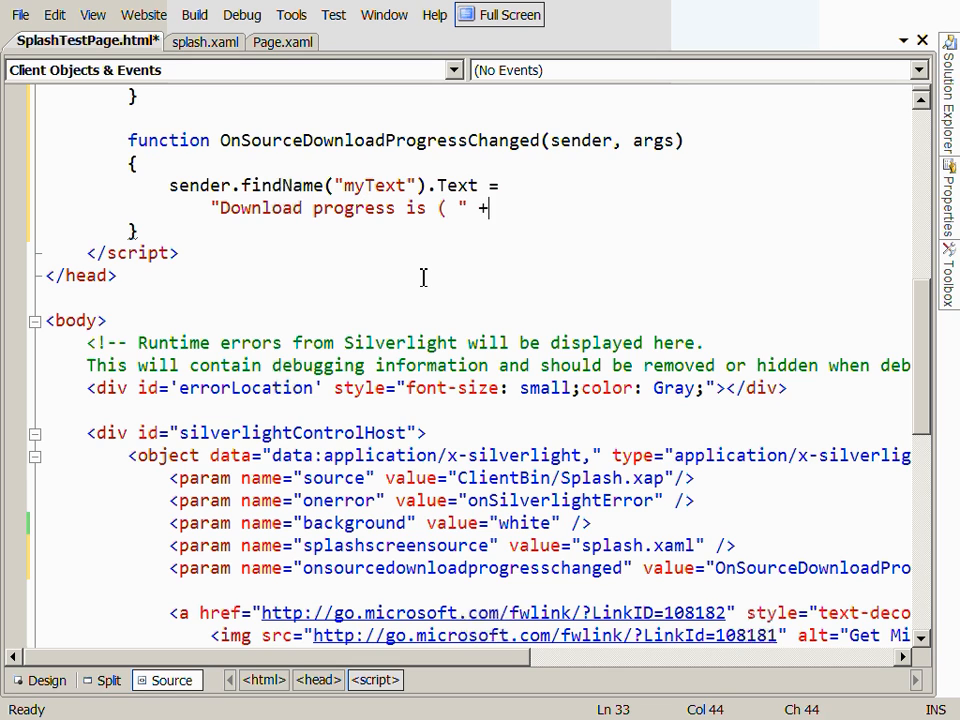
pyautogui.write('args.progre')
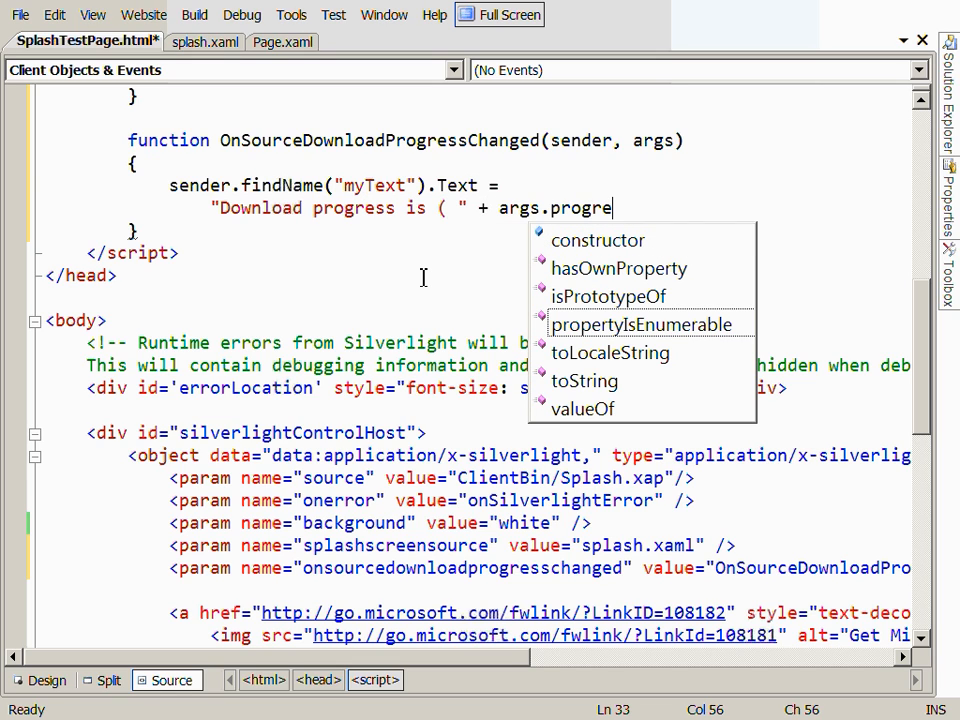
pyautogui.write('ss + "')
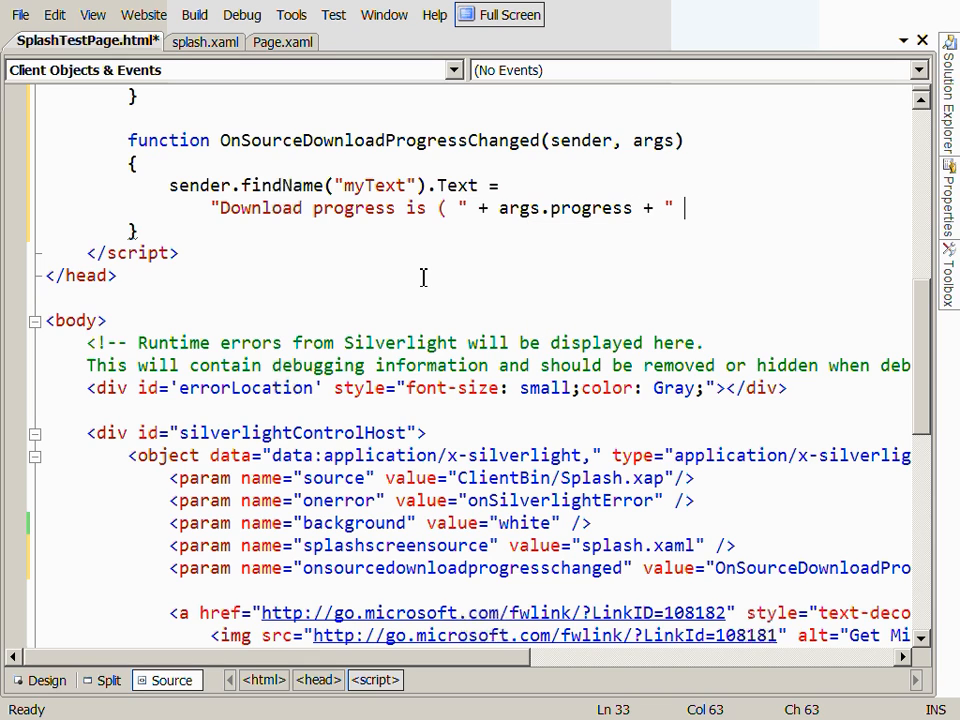
pyautogui.write(')"')
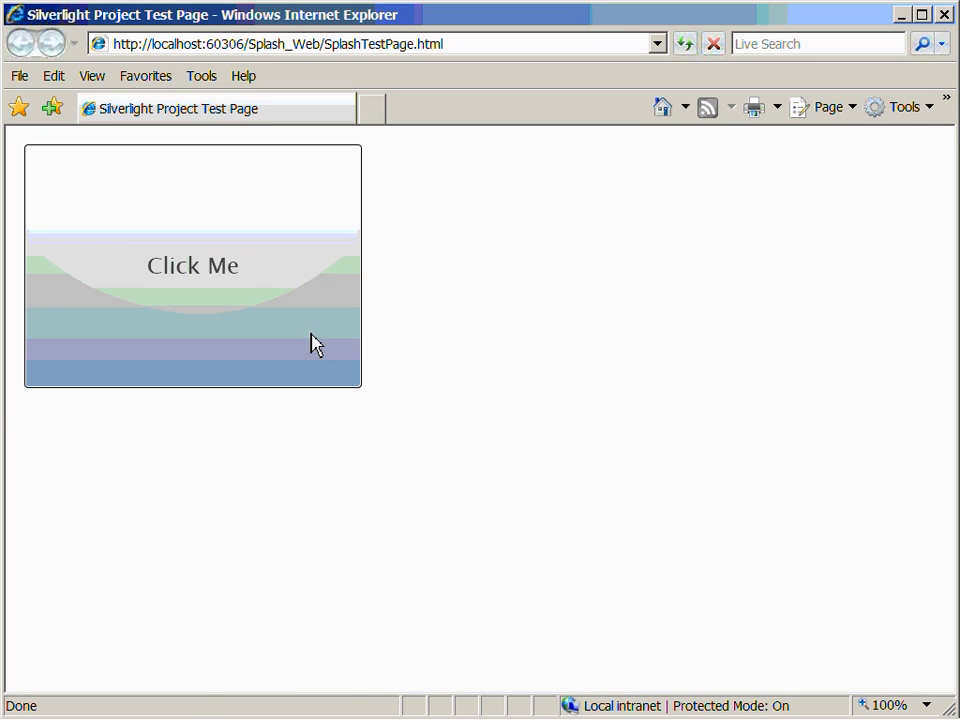
# Delete Internet Explorer's temporary files via Tools > Internet Options and return to the test page
pyautogui.click(201, 76)
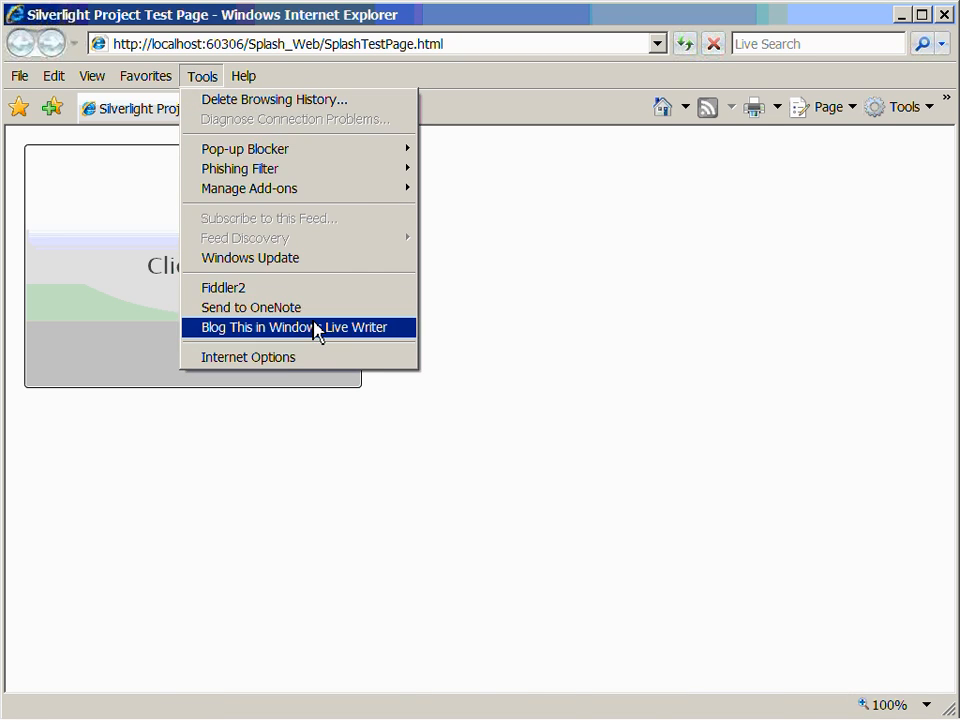
pyautogui.click(248, 357)
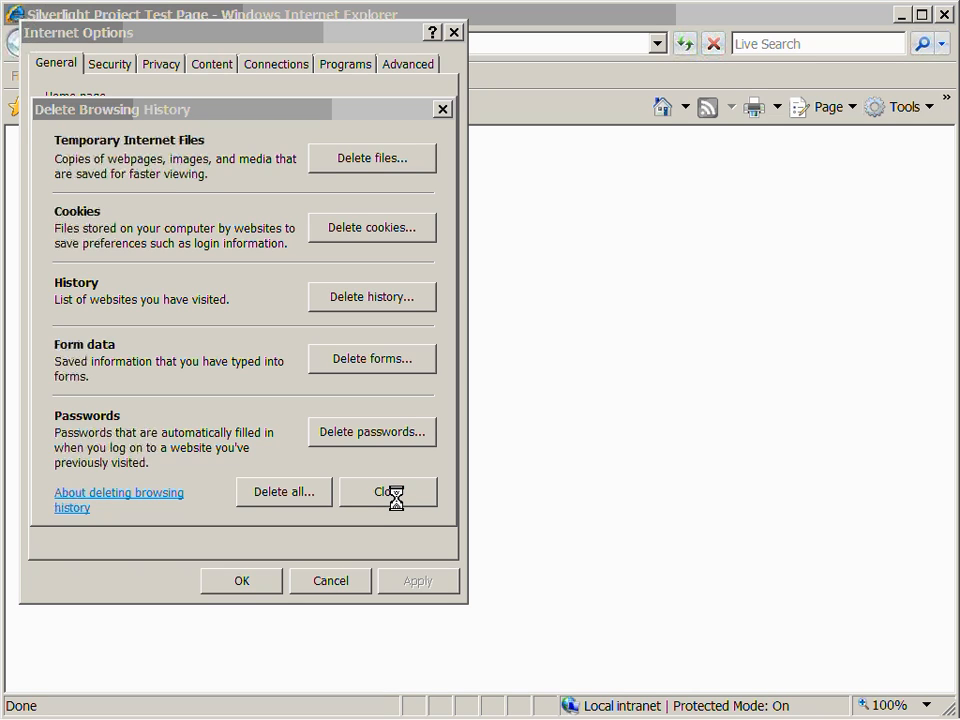
pyautogui.click(387, 492)
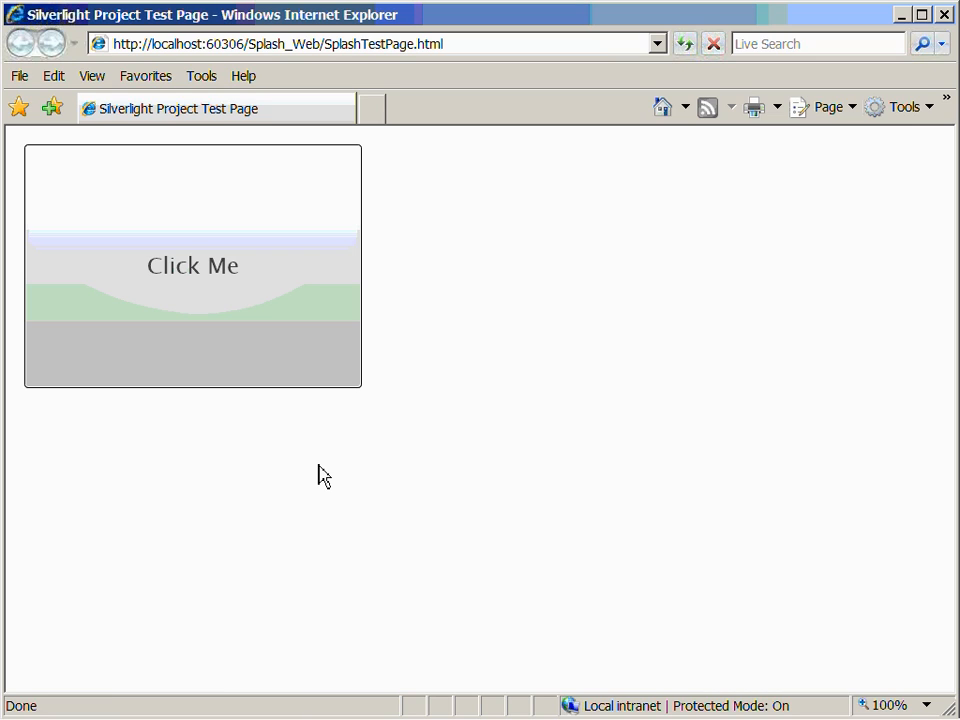
pyautogui.moveTo(325, 472)
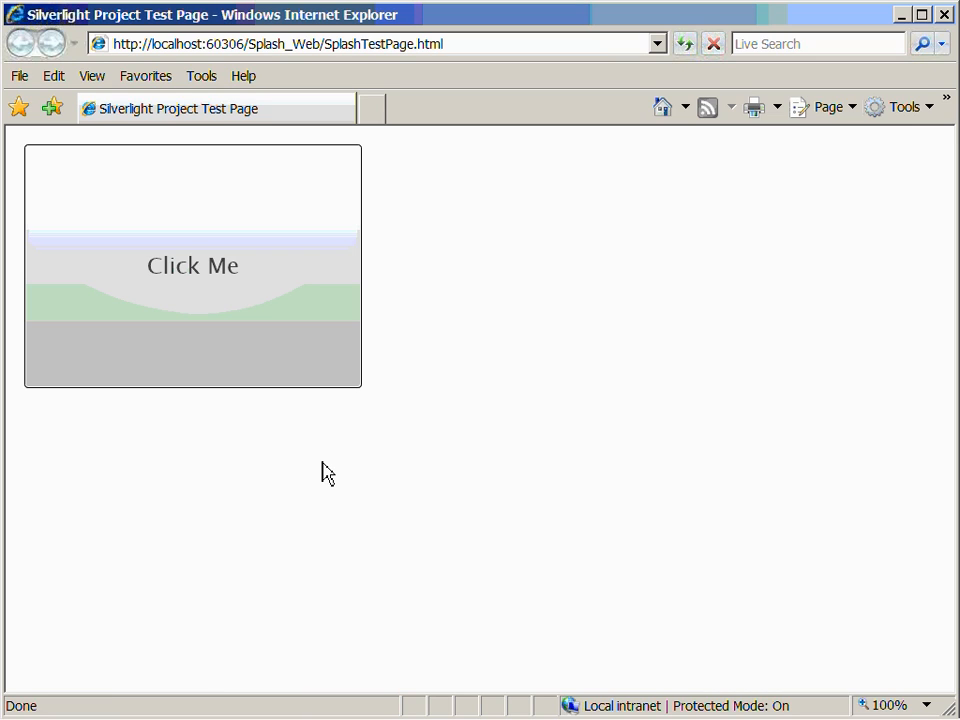
pyautogui.moveTo(638, 352)
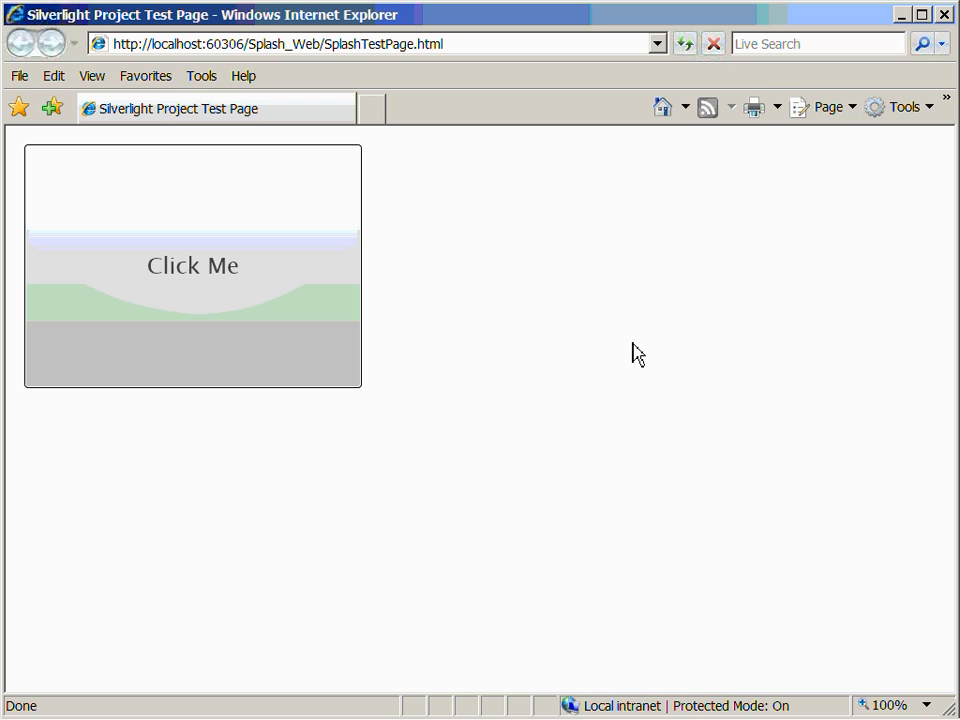
pyautogui.moveTo(848, 103)
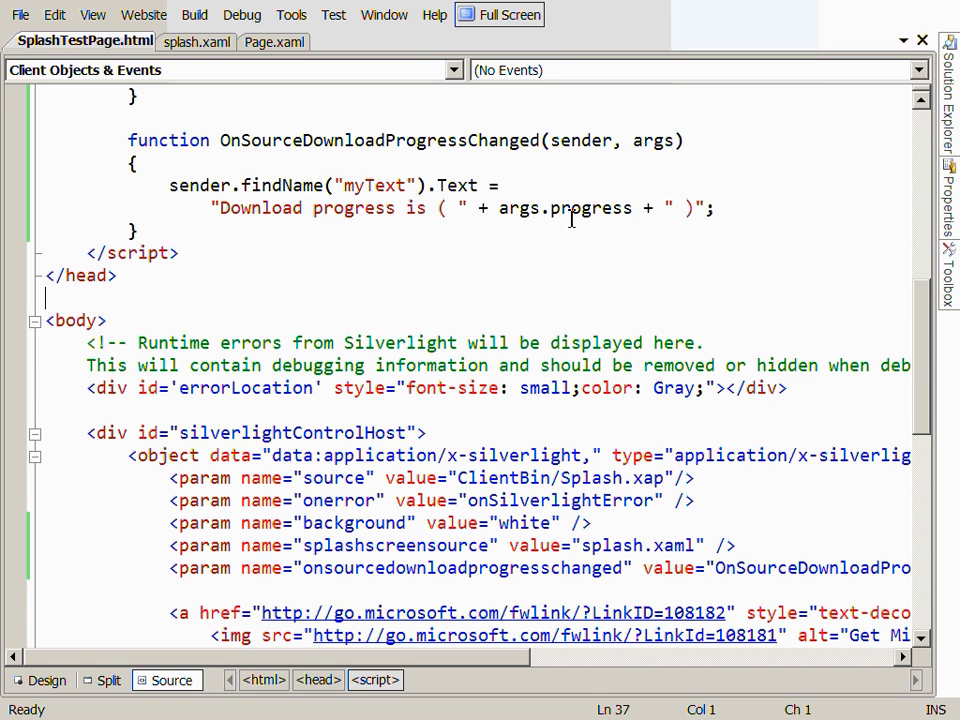
pyautogui.doubleClick(589, 208)
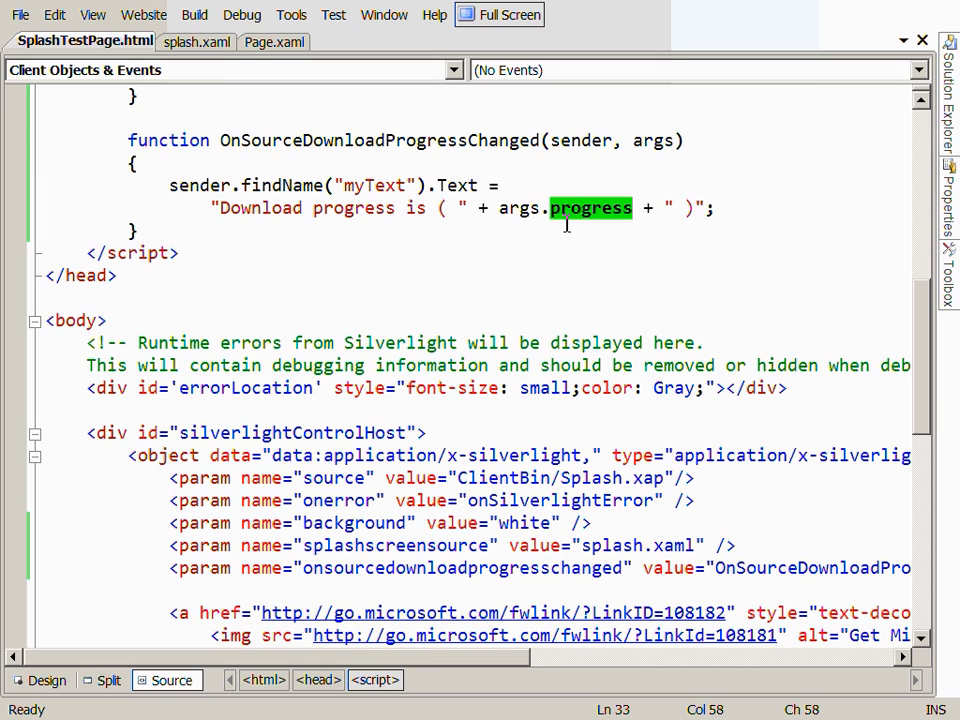
pyautogui.click(496, 252)
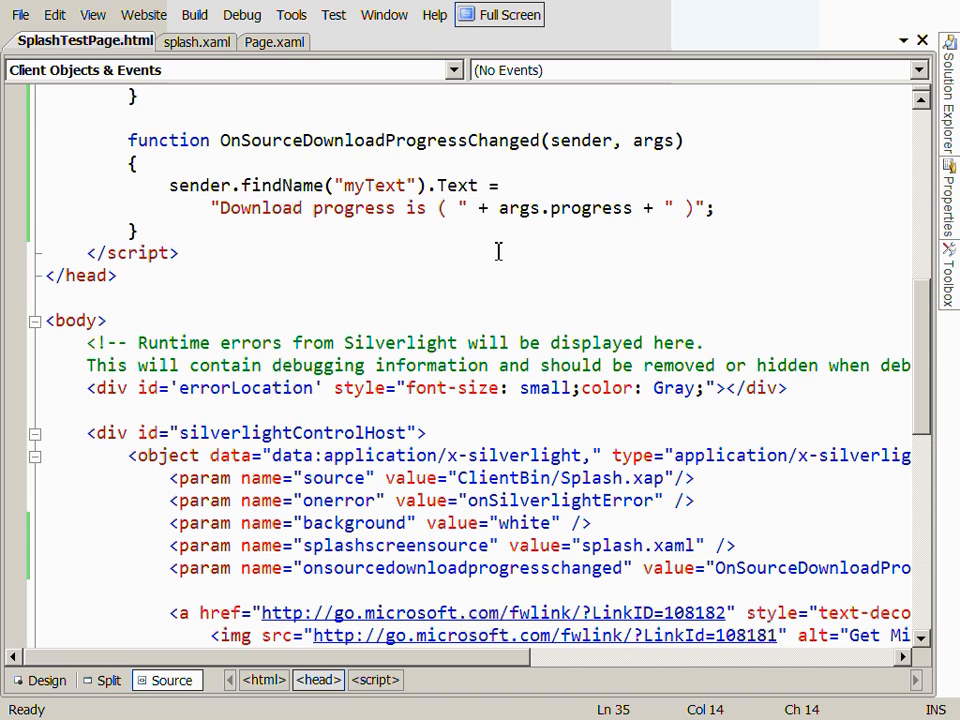
pyautogui.scroll(-3)
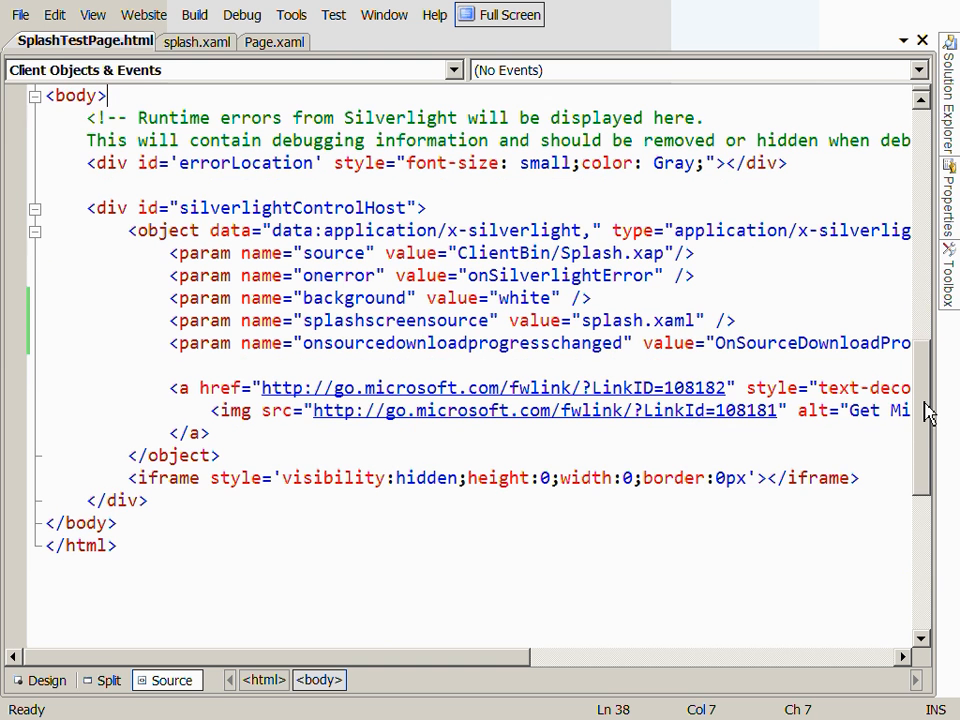
pyautogui.write('<param name=')
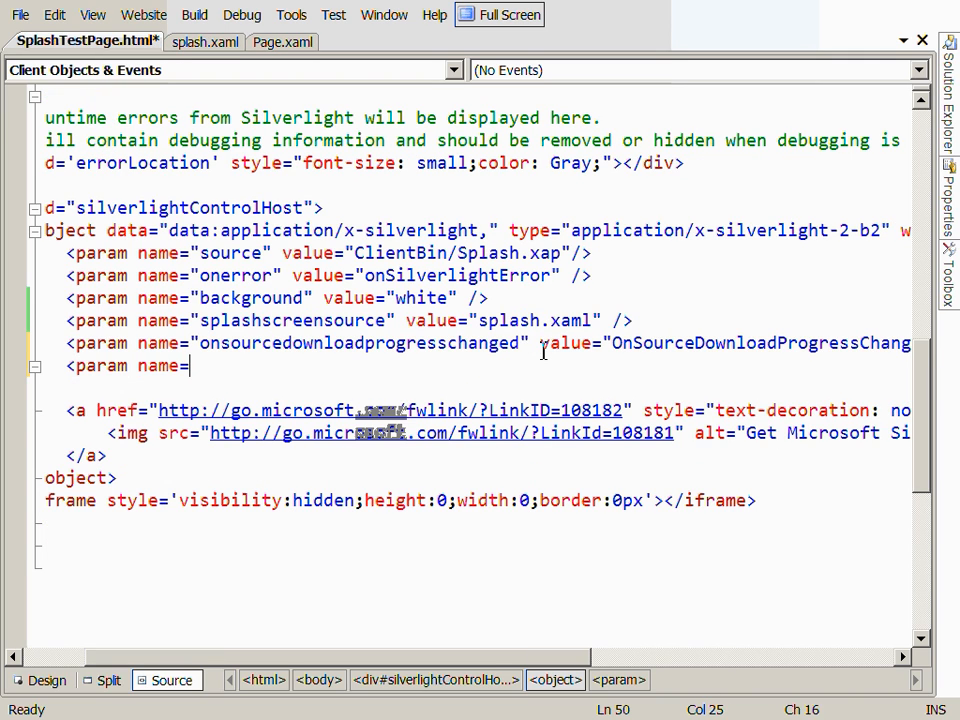
# Add <param name="onsourcedownloadcomplete" value="OnSourceDownloadComplete" /> below the progress-changed param
pyautogui.write('onsourcedownloadcomplete" value=')
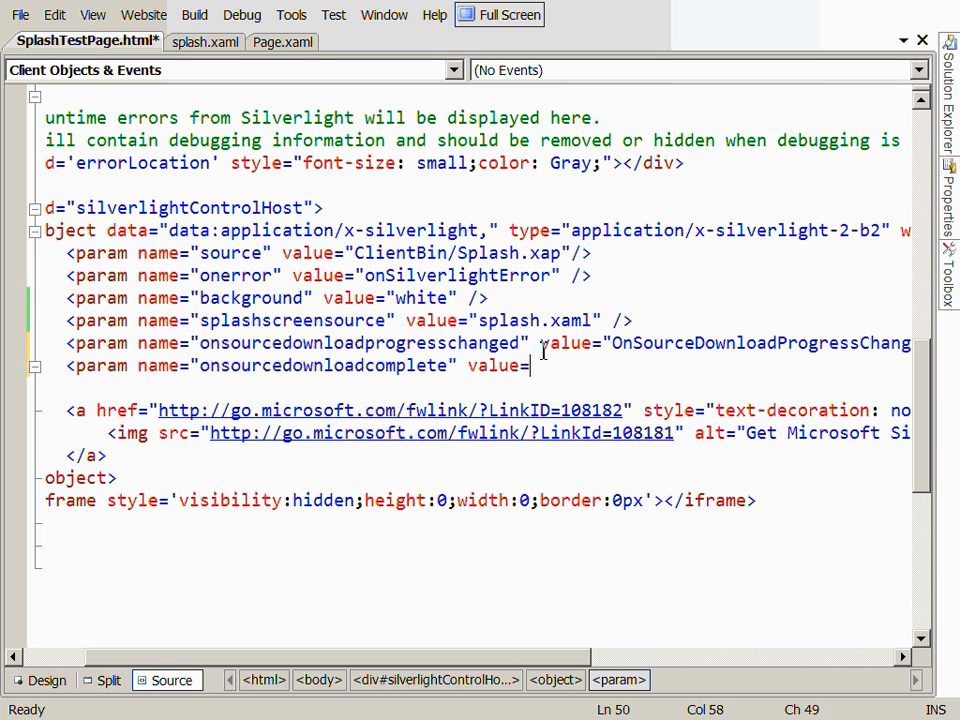
pyautogui.write('"OnSourceDownloadComplete" />')
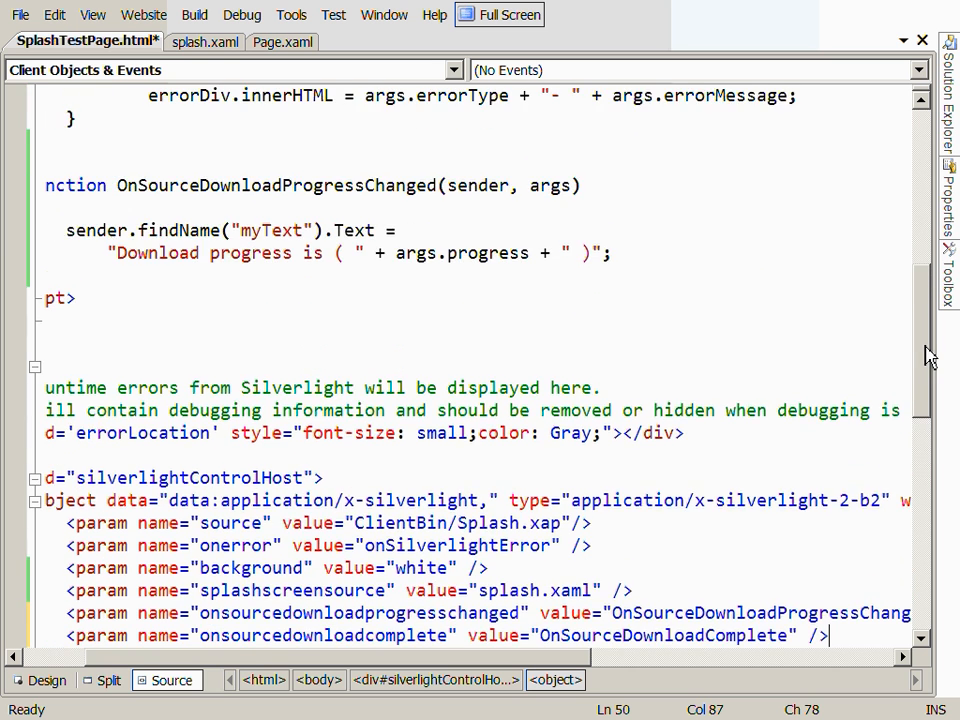
# Write OnSourceDownloadComplete(sender, args) setting myText's Text to "Done" in SplashTestPage.html
pyautogui.write('fu')
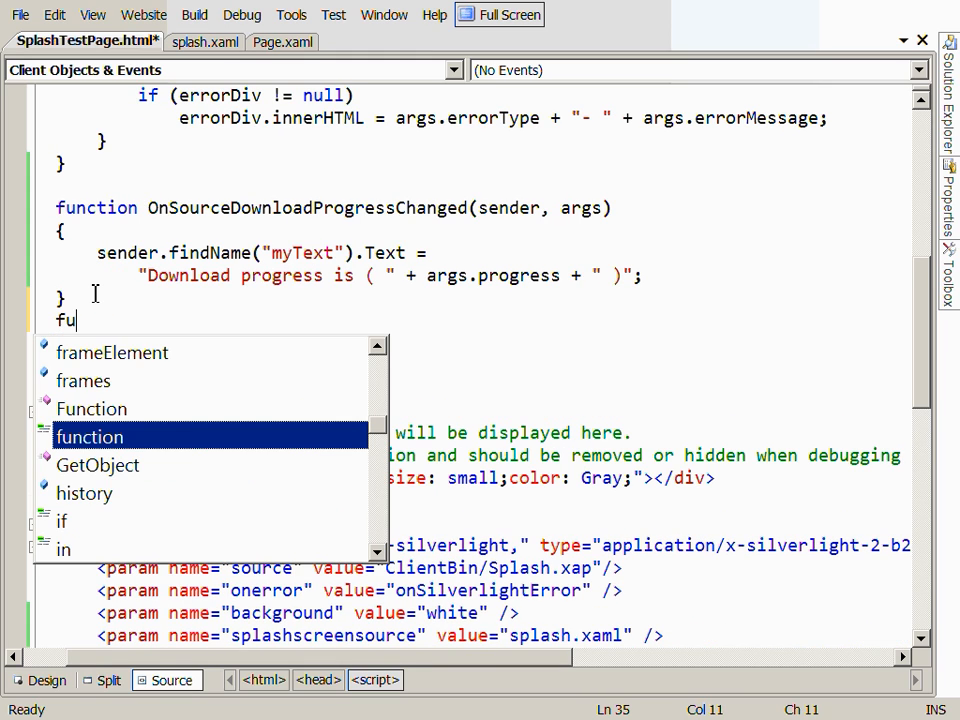
pyautogui.write('nction OnSource')
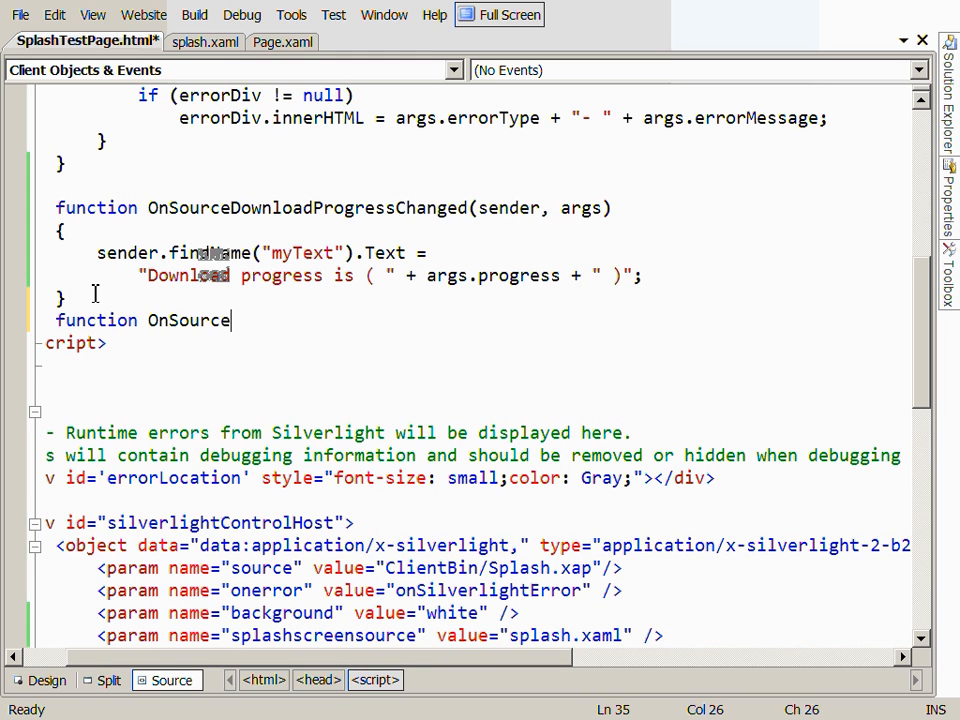
pyautogui.write('DownloadComplete')
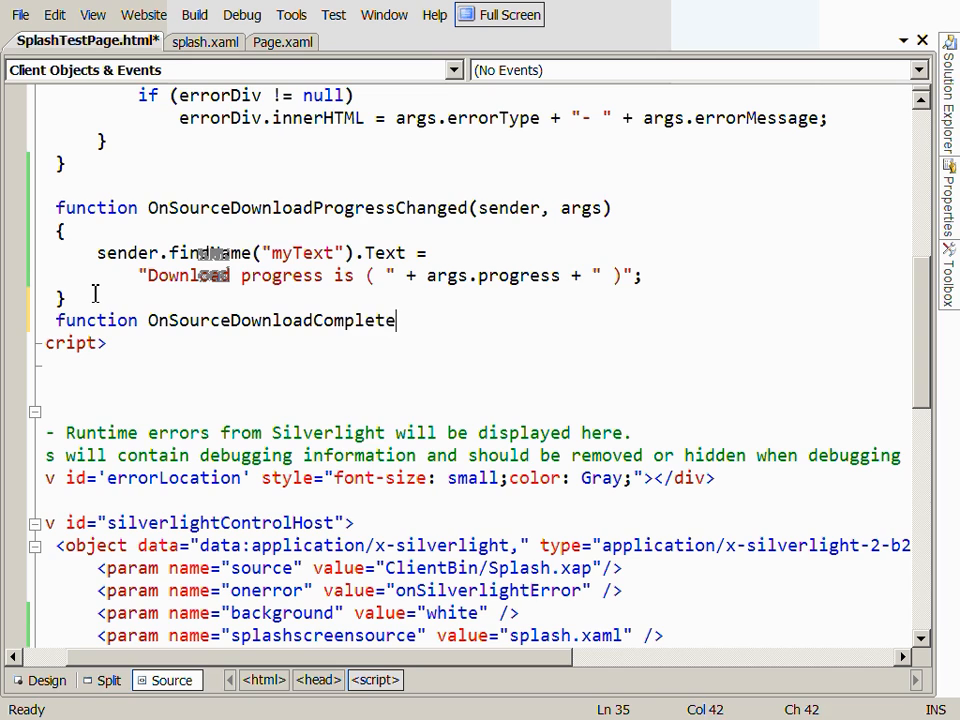
pyautogui.write('(sender, args')
pyautogui.write('{')
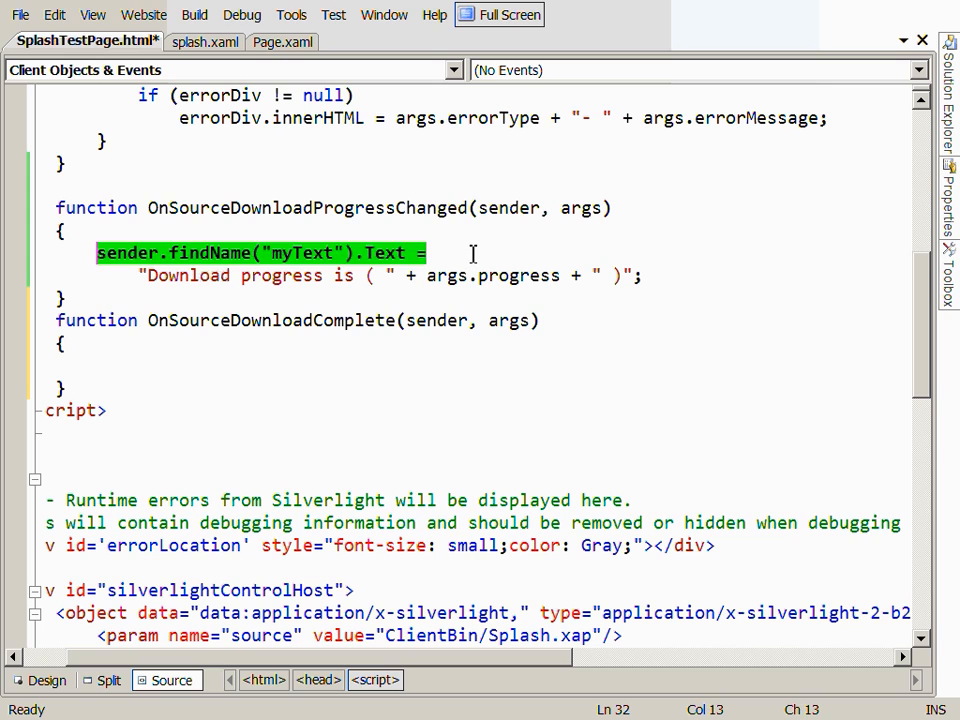
pyautogui.write('sender.findName("myText").Text = "Done";')
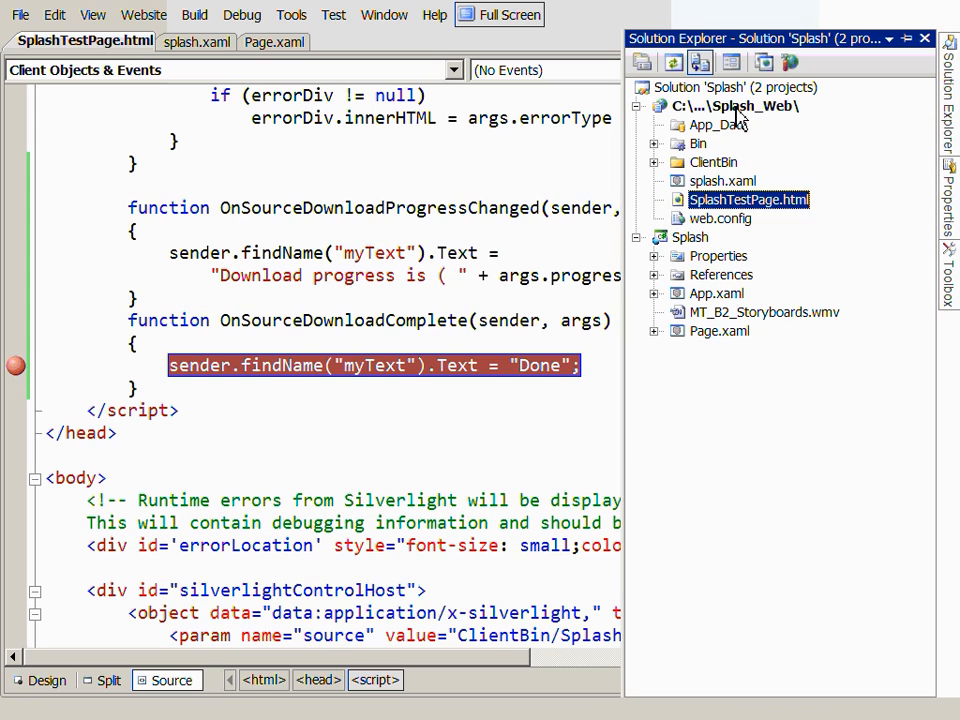
pyautogui.click(740, 106)
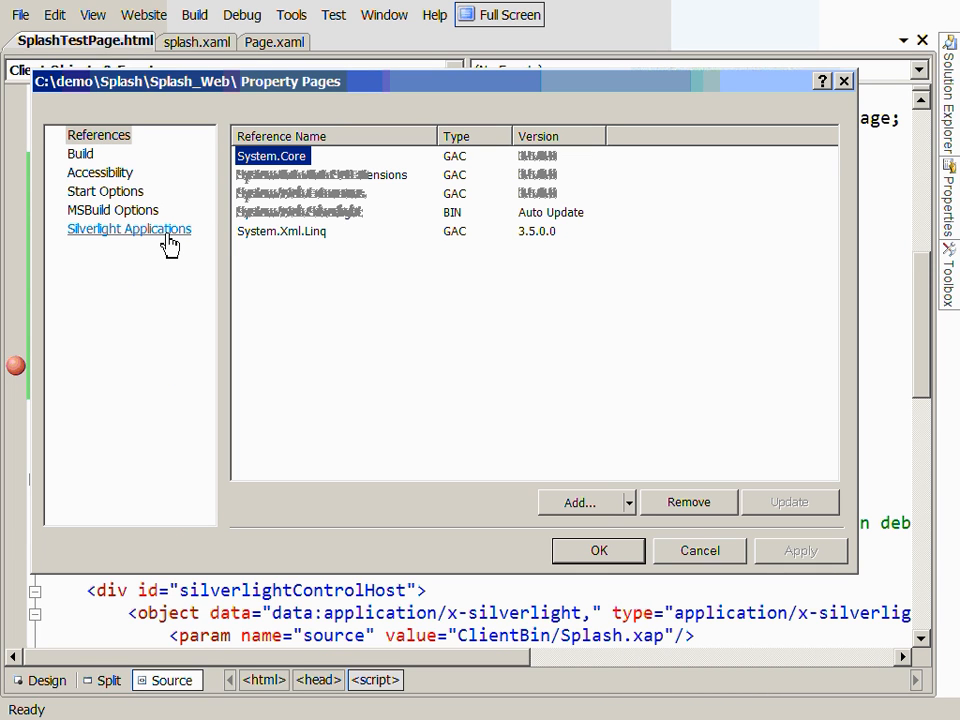
pyautogui.click(105, 191)
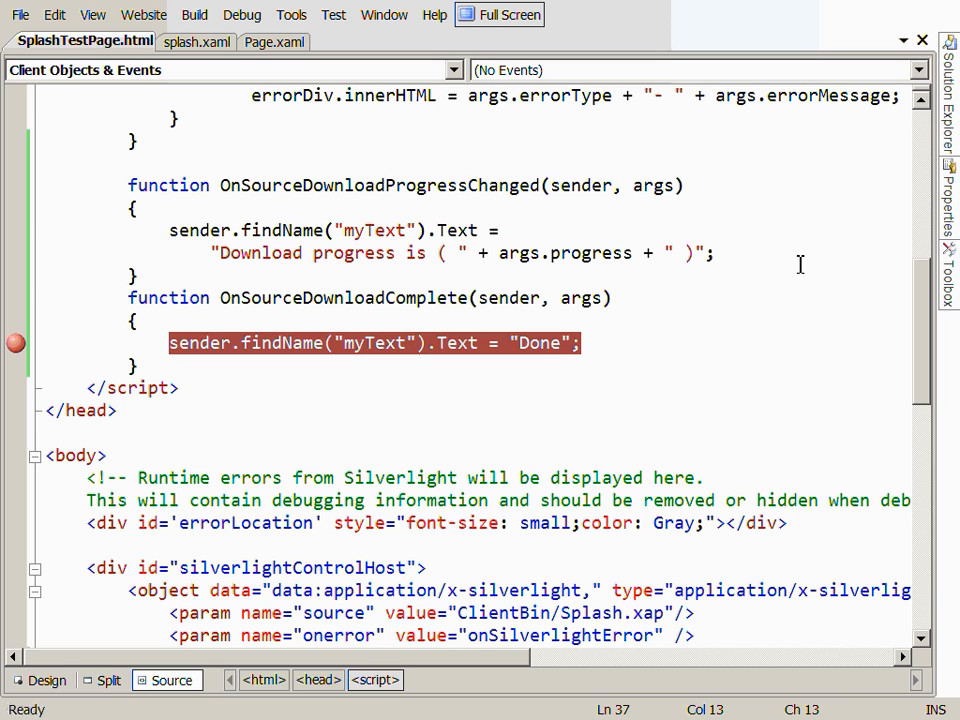
pyautogui.scroll(-3)
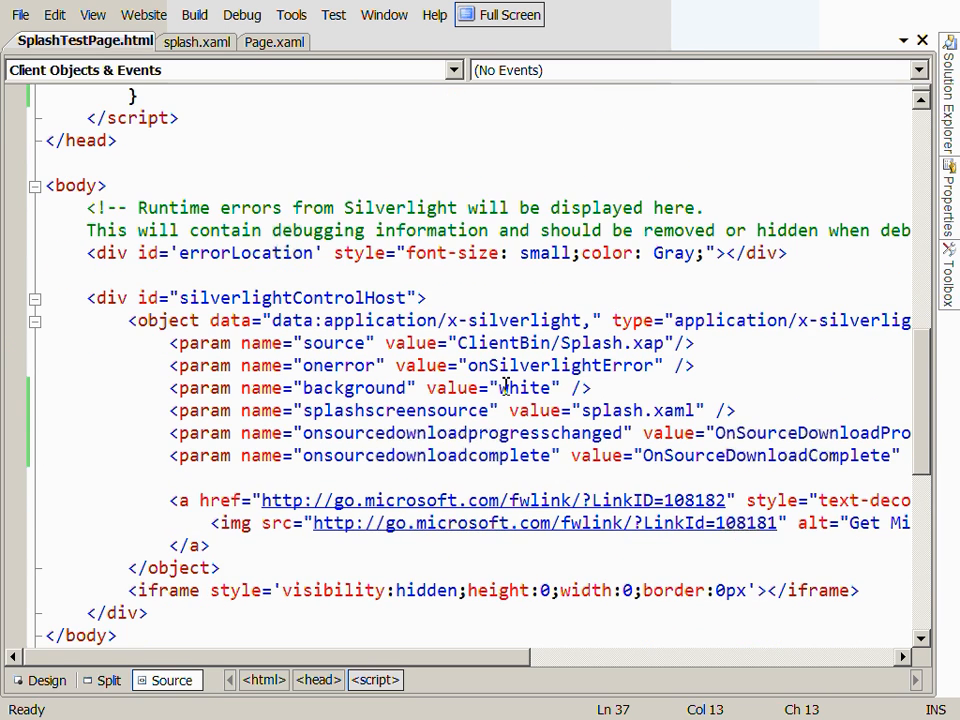
pyautogui.doubleClick(203, 410)
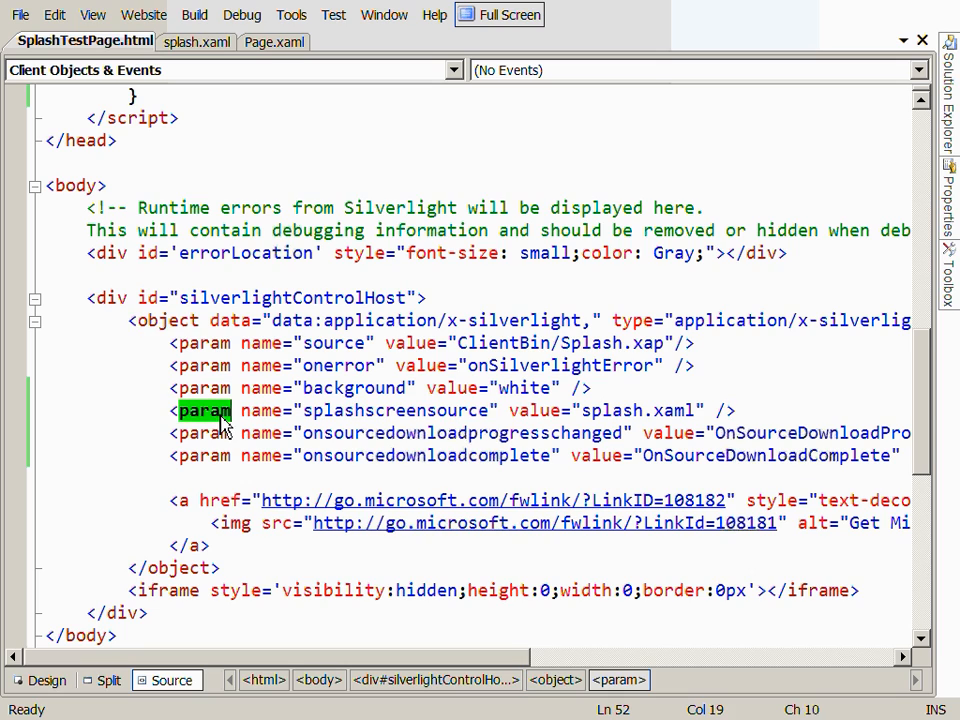
pyautogui.doubleClick(462, 433)
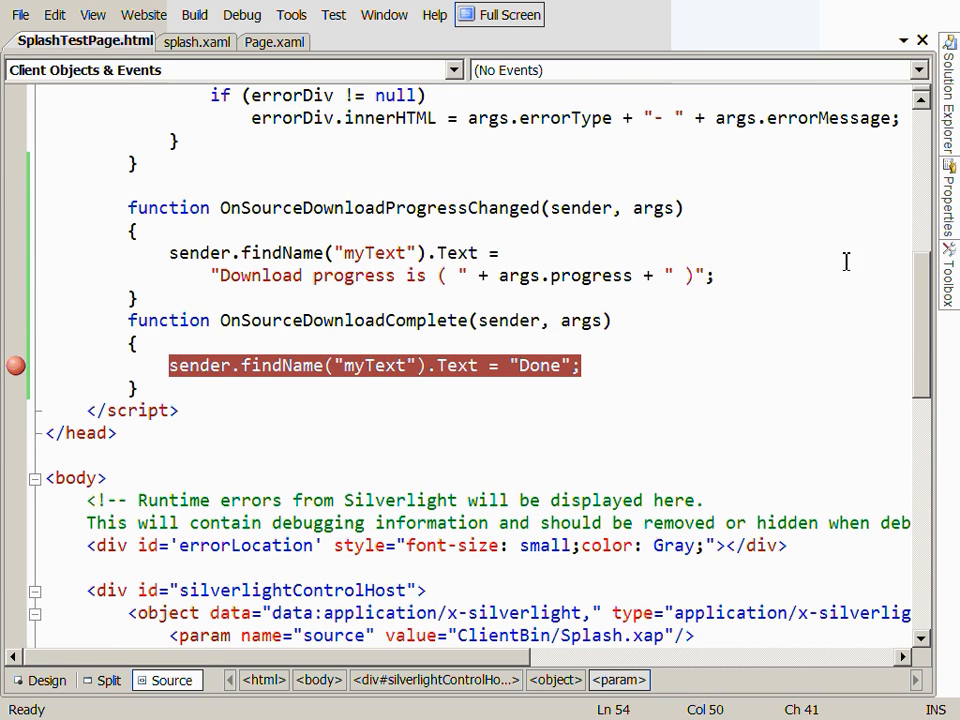
pyautogui.doubleClick(565, 275)
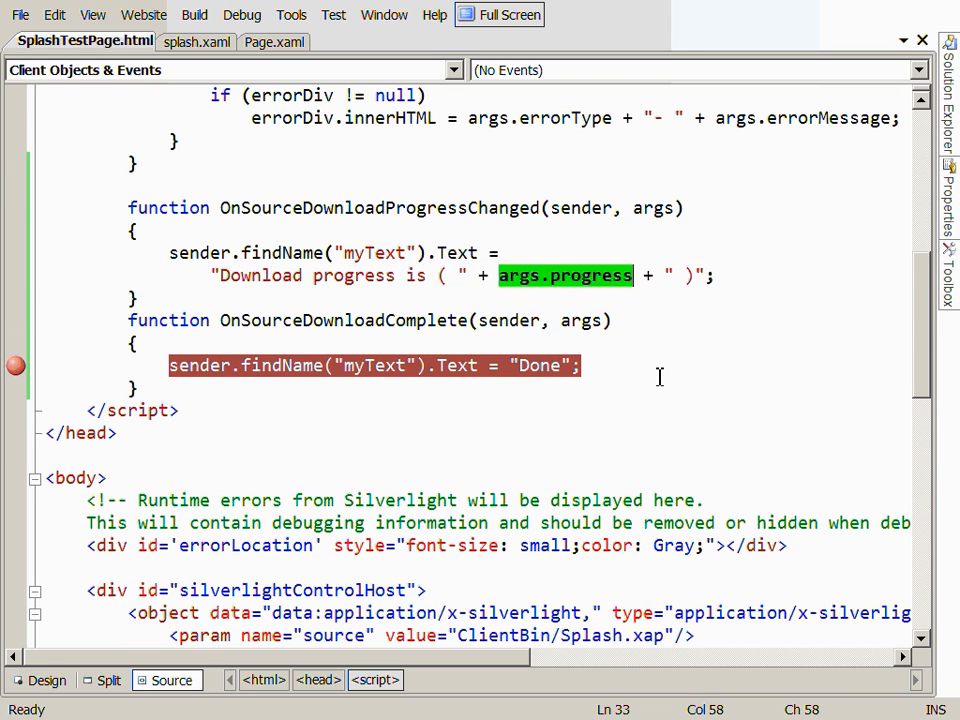